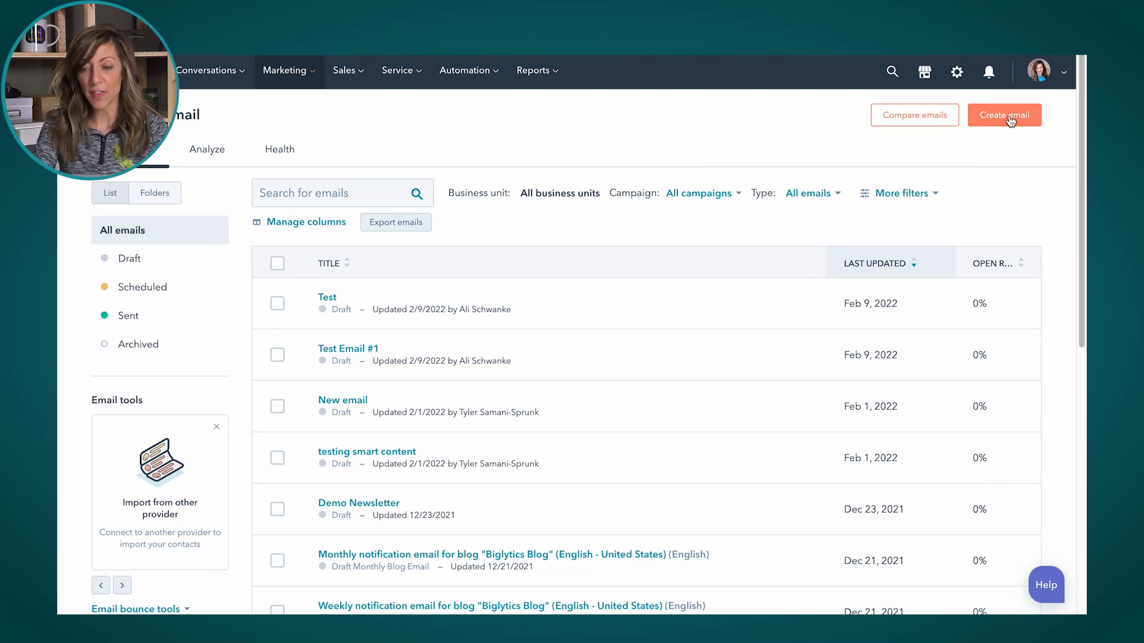
# - Start creating a new marketing email of the Regular type
pyautogui.click(1004, 115)
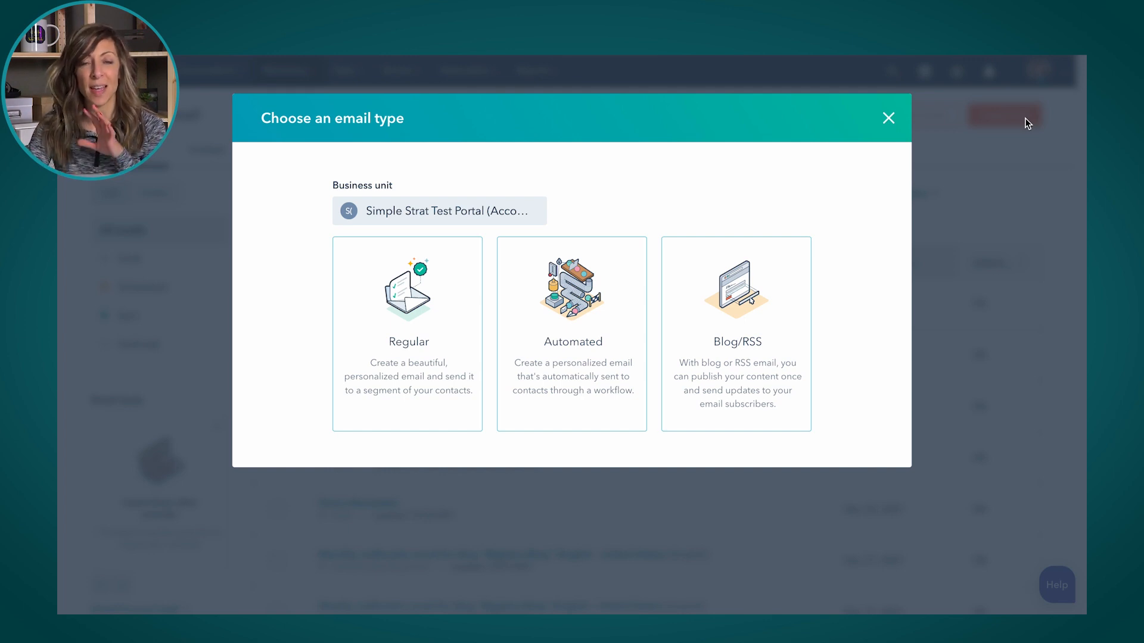
pyautogui.moveTo(912, 132)
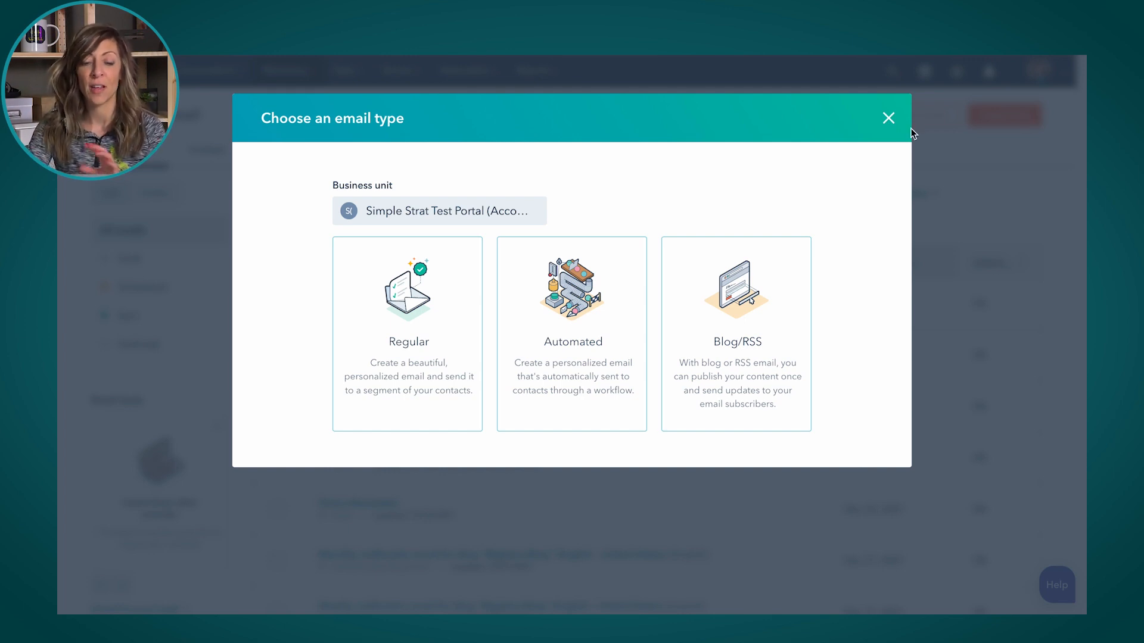
pyautogui.click(407, 334)
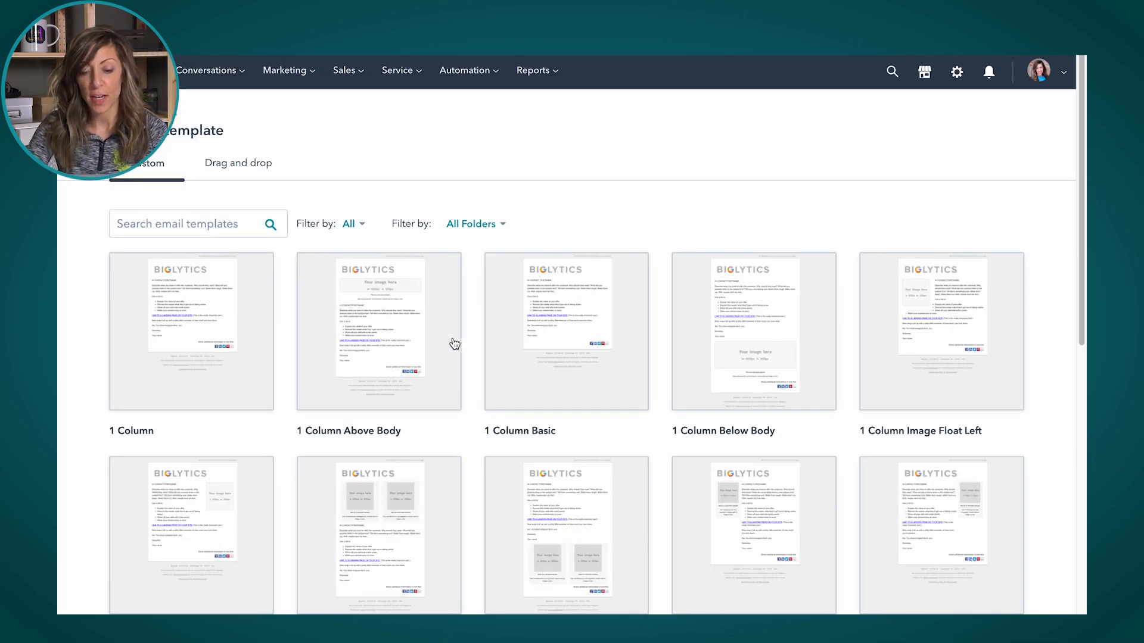
# - Base the new email on the Welcome drag-and-drop template
pyautogui.click(238, 162)
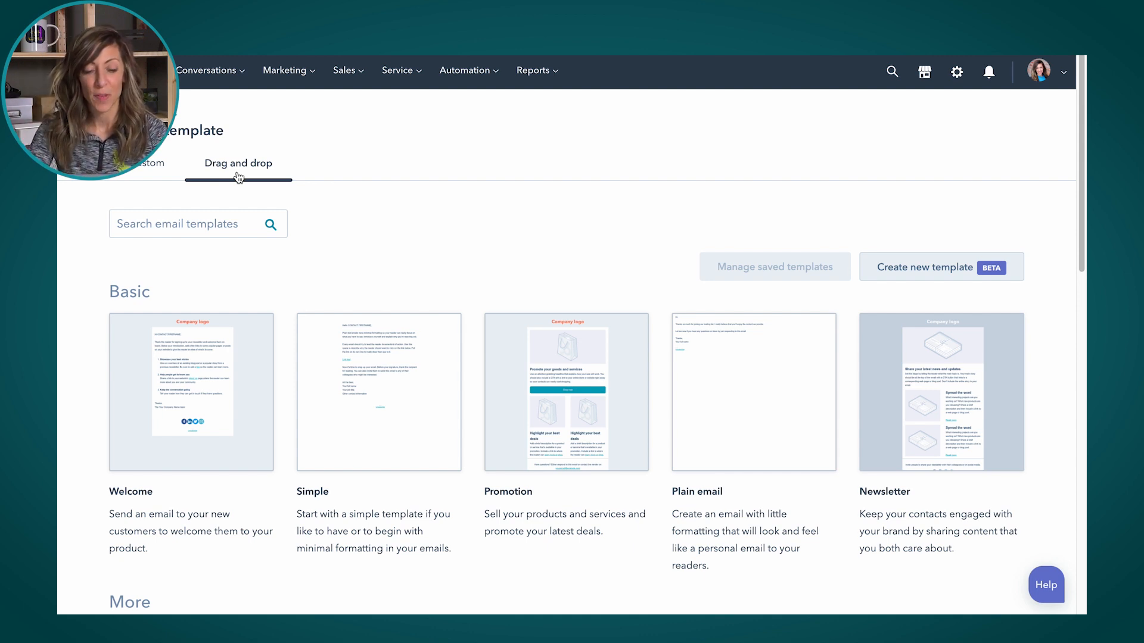
pyautogui.moveTo(183, 376)
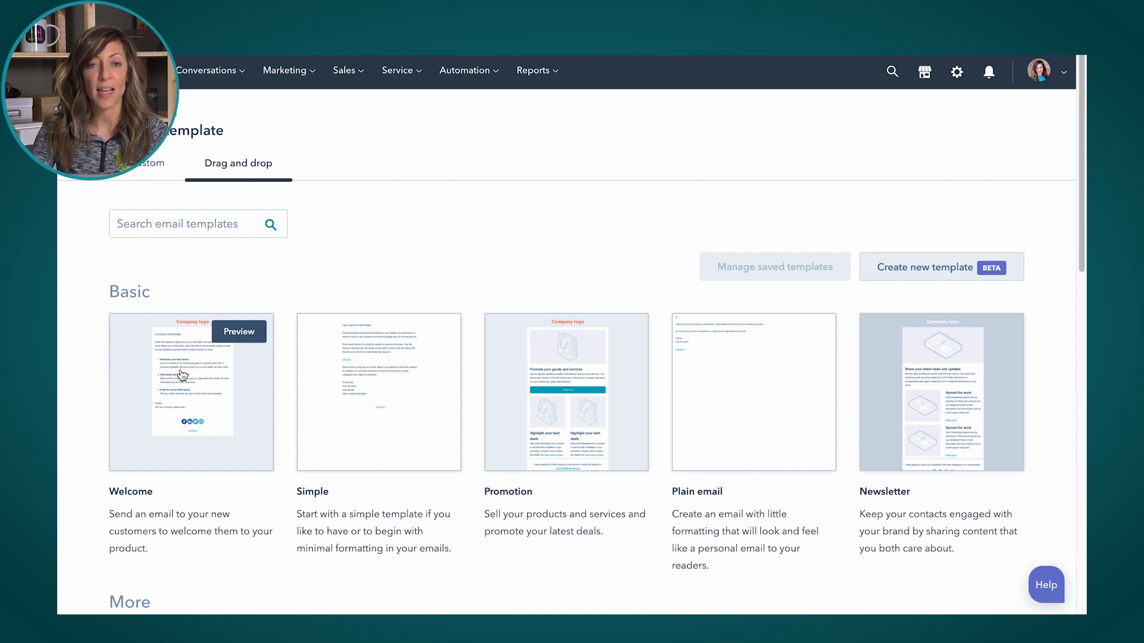
pyautogui.click(191, 390)
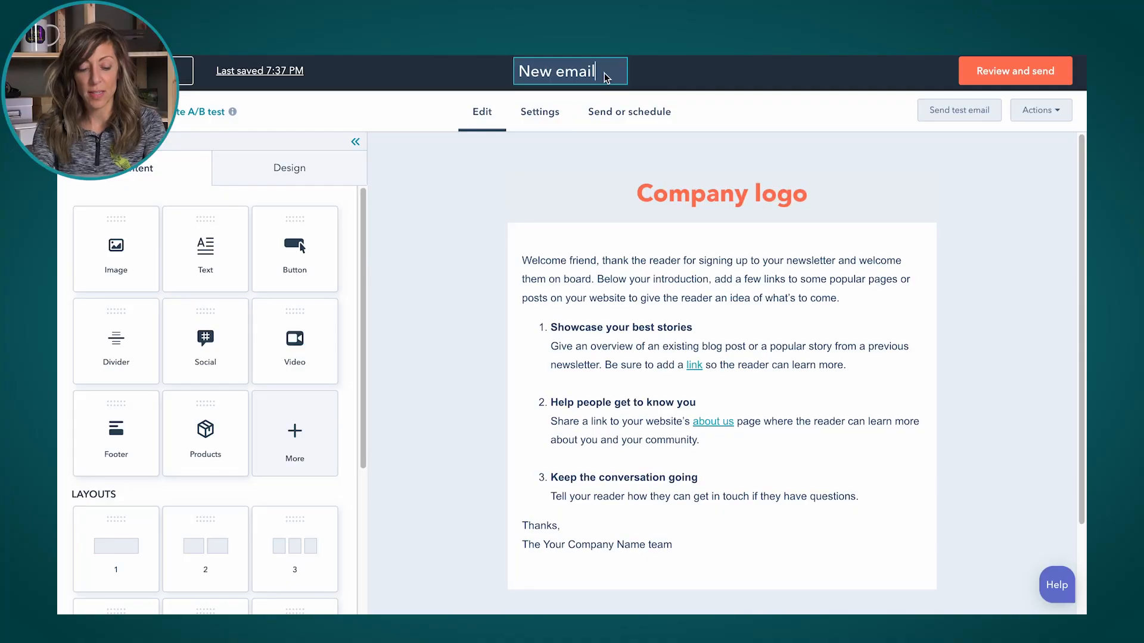
# - Name the email 'Product Launch_Kitten Food Promotion_02-09-22' and save it
pyautogui.write('lå')
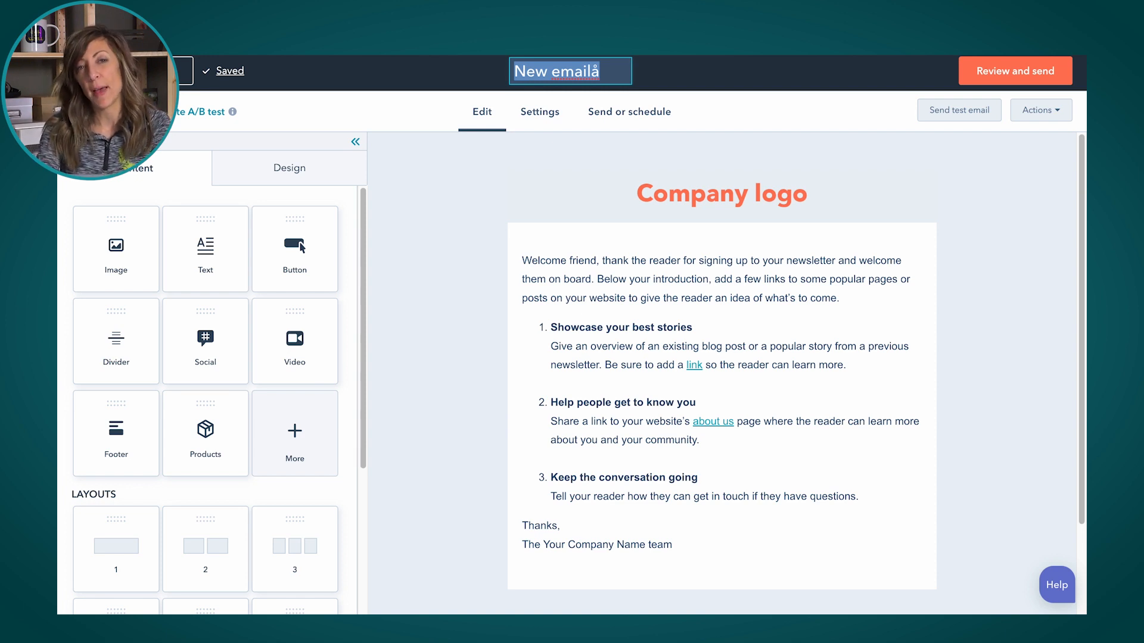
pyautogui.write('Product Launch_')
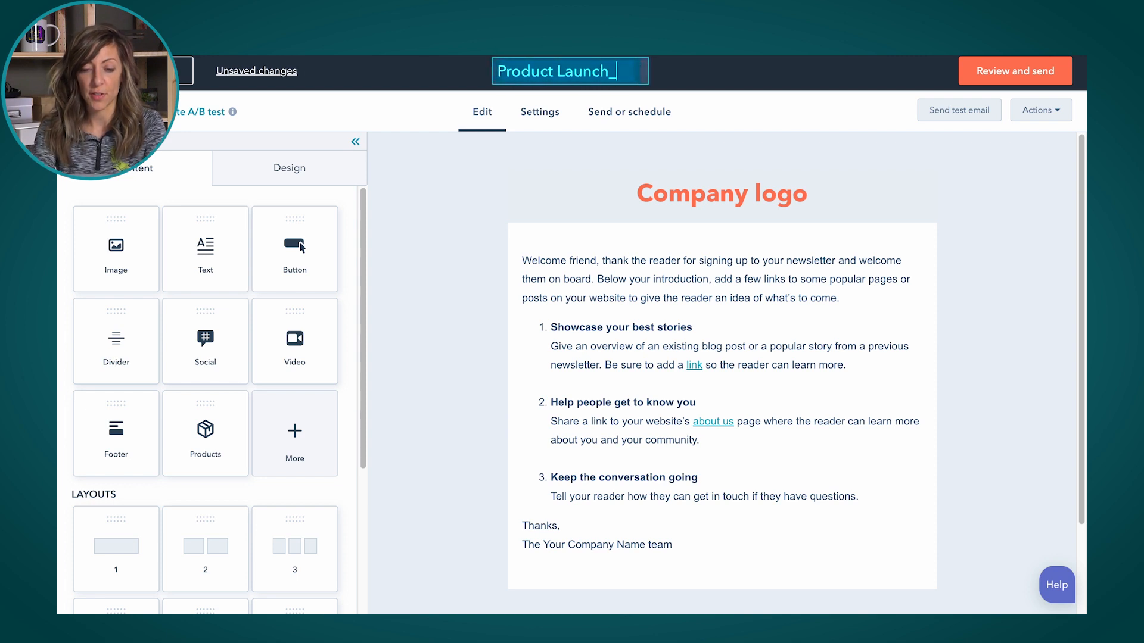
pyautogui.write('Kitten Food Promotion_02-09-22')
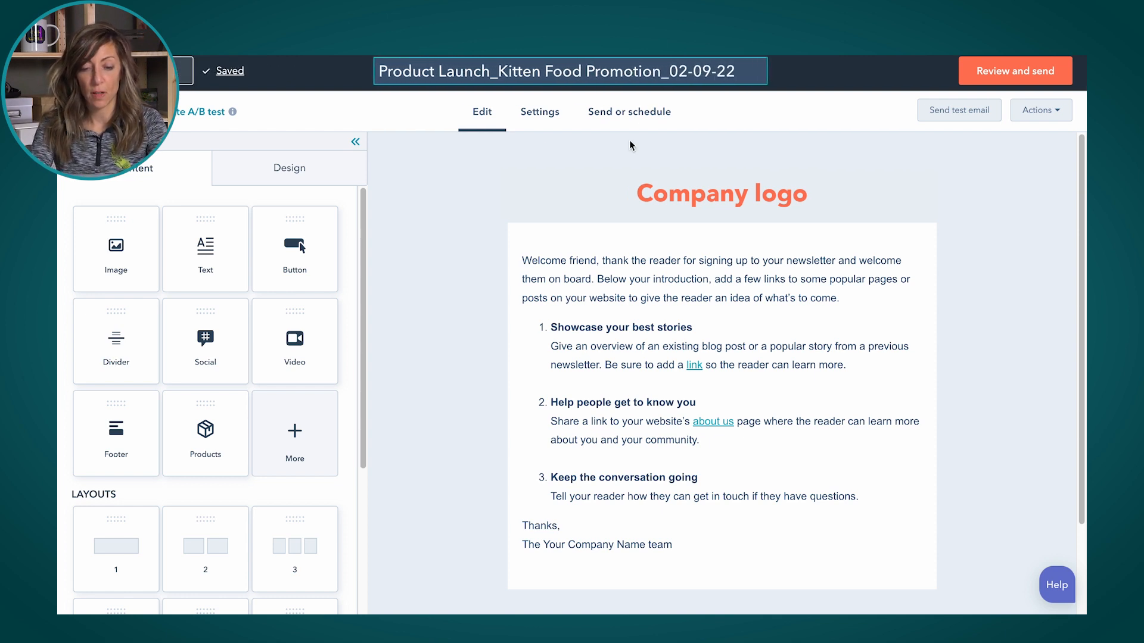
pyautogui.click(720, 193)
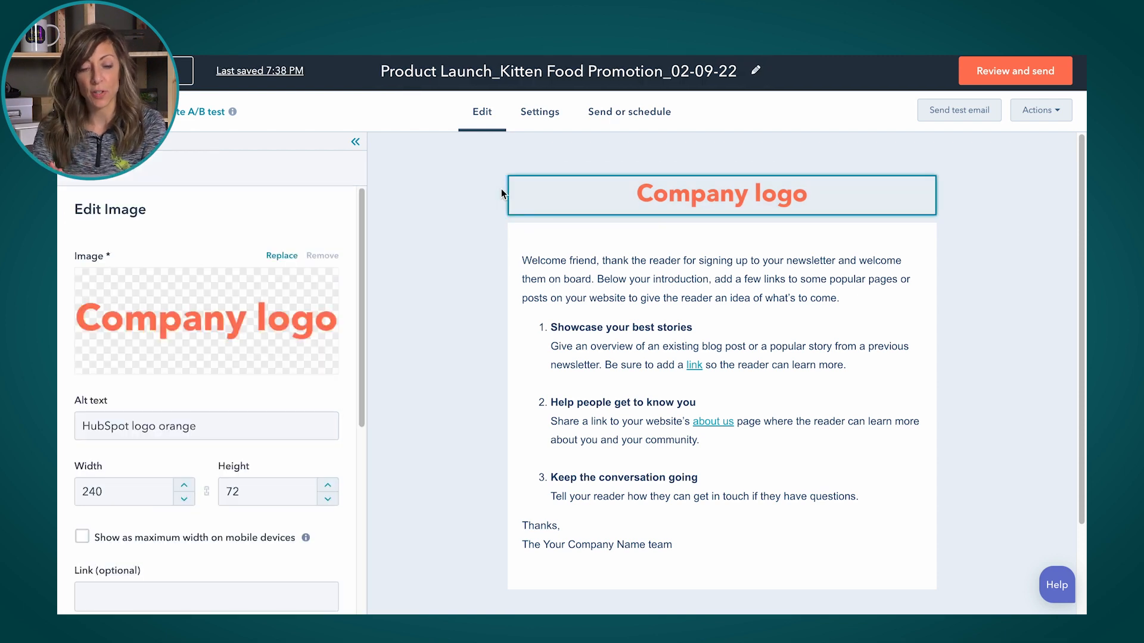
pyautogui.moveTo(203, 327)
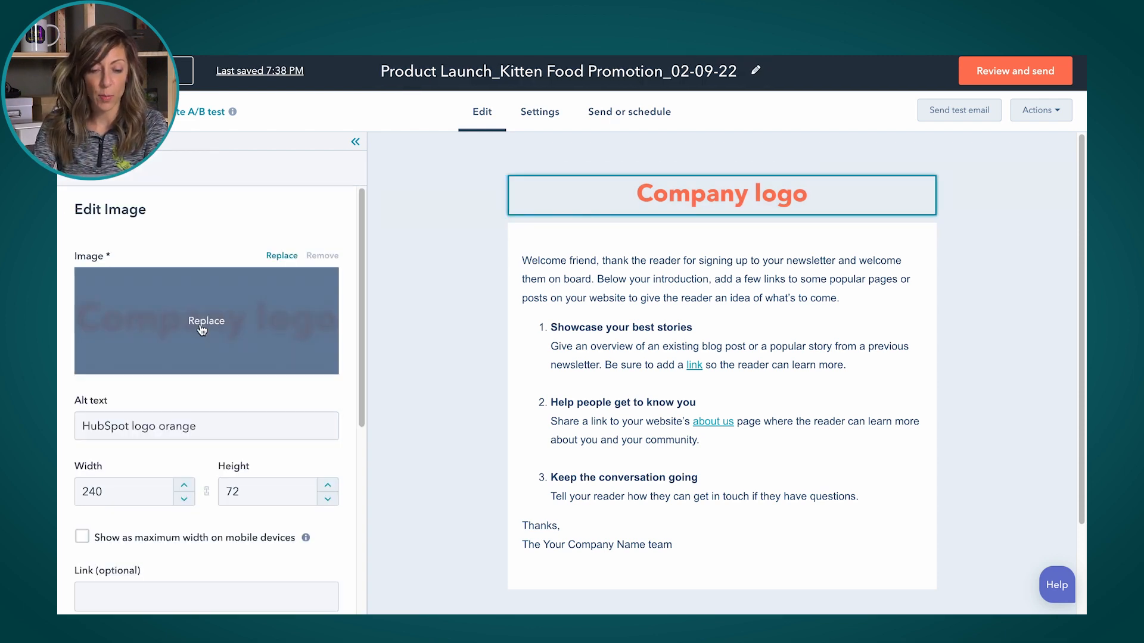
# - Replace the Company logo placeholder with the G logo shown at maximum width on mobile
pyautogui.click(206, 321)
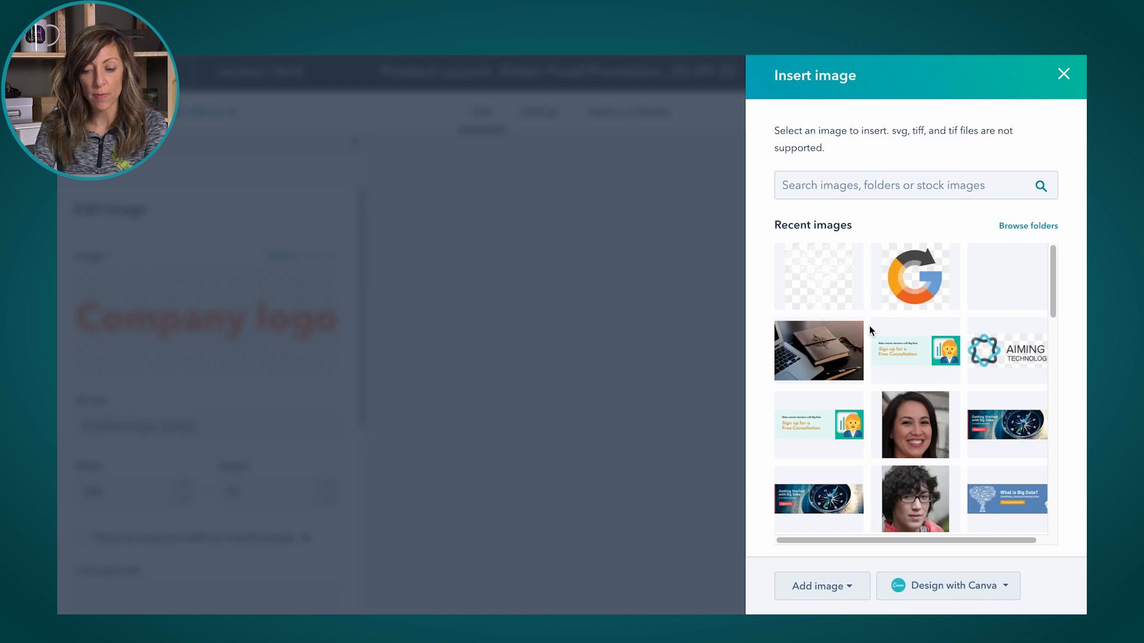
pyautogui.click(1062, 74)
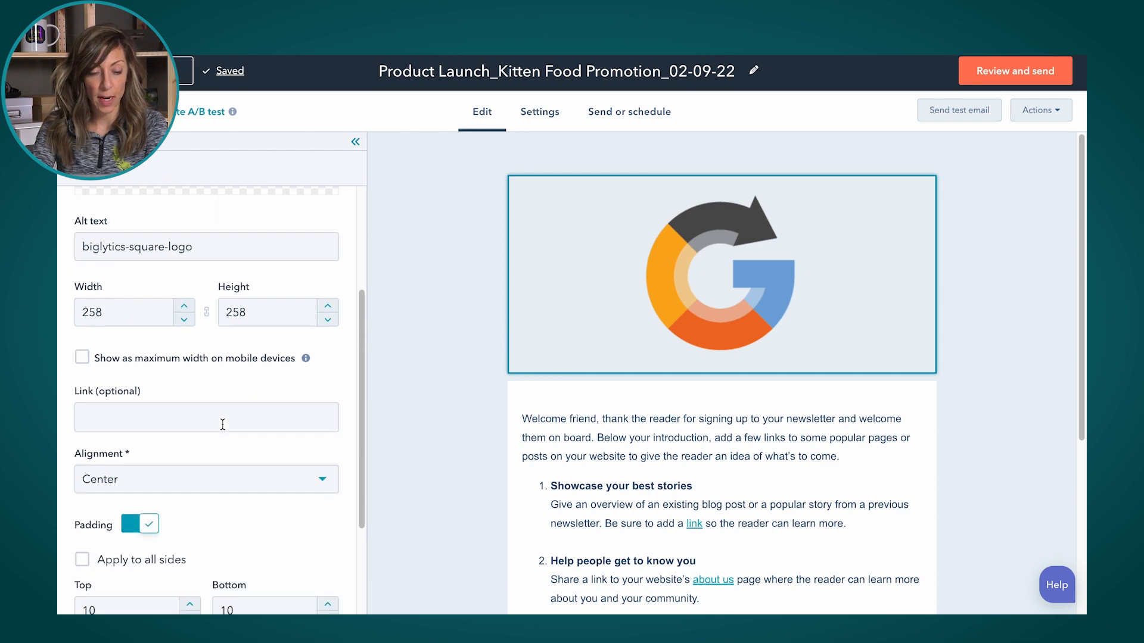
pyautogui.moveTo(188, 366)
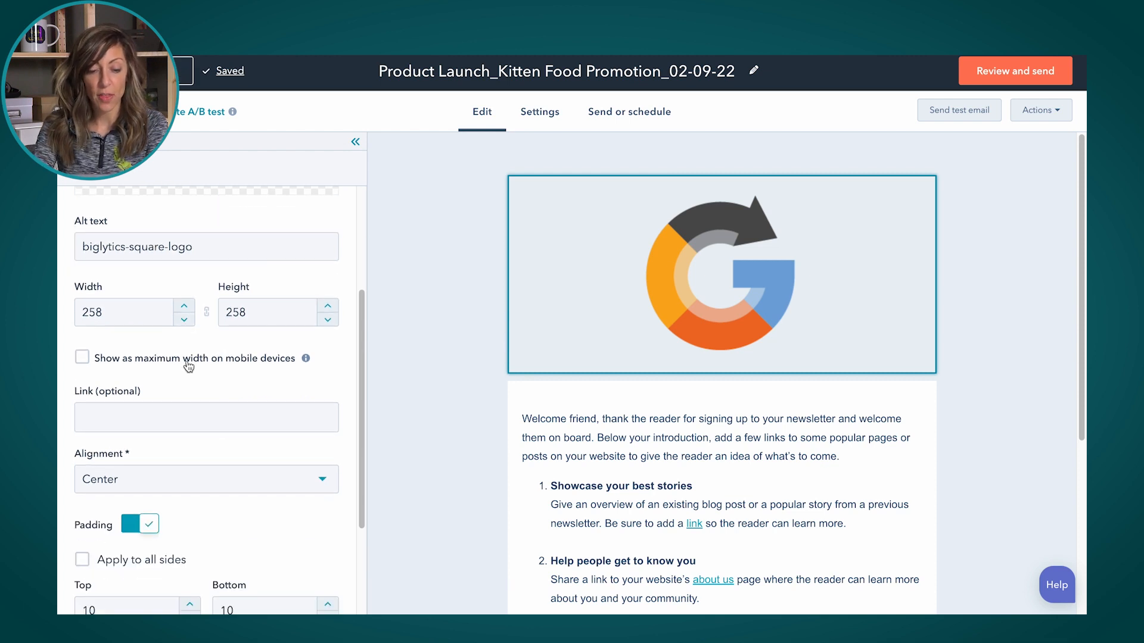
pyautogui.click(82, 358)
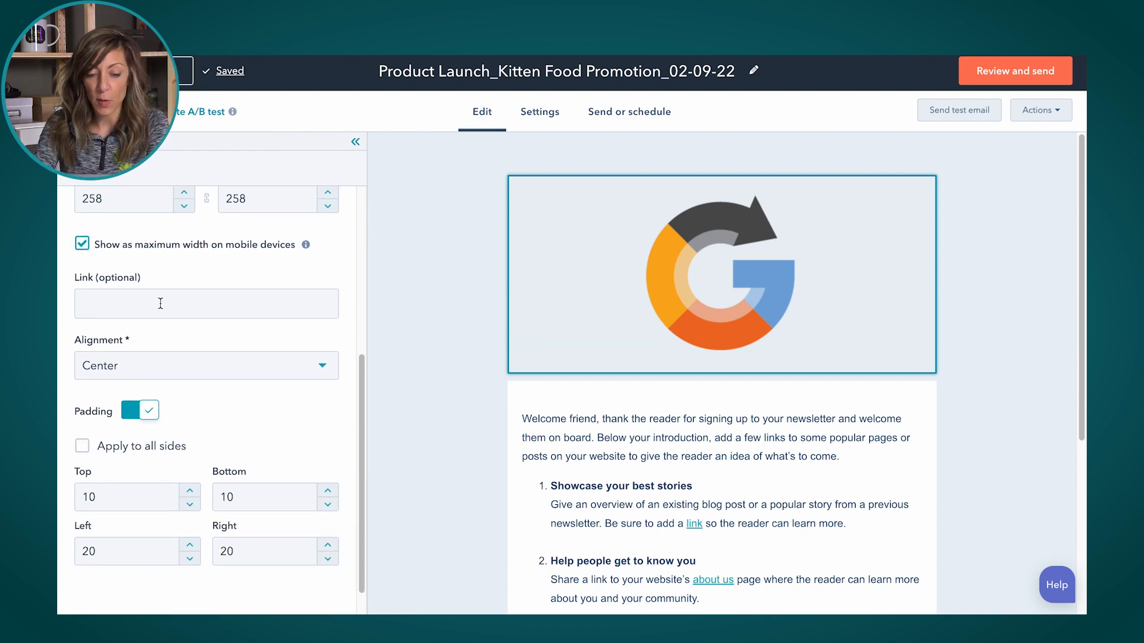
pyautogui.click(206, 366)
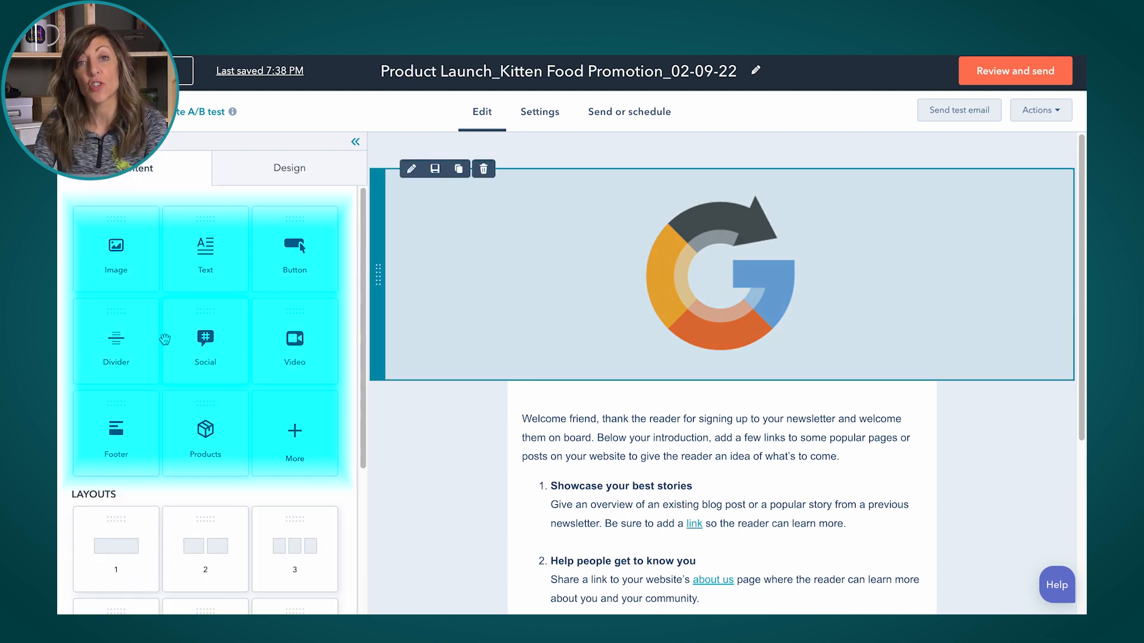
# - Add an image block in the lower left column filled with the smiling woman's photo
pyautogui.scroll(-3)
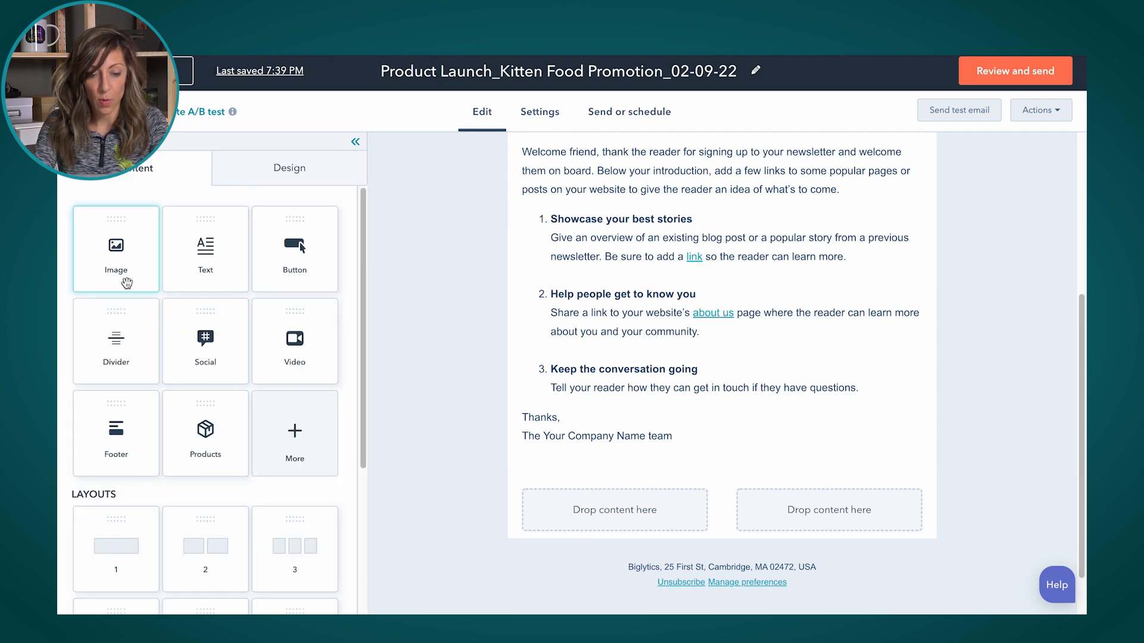
pyautogui.moveTo(115, 244); pyautogui.dragTo(614, 510)
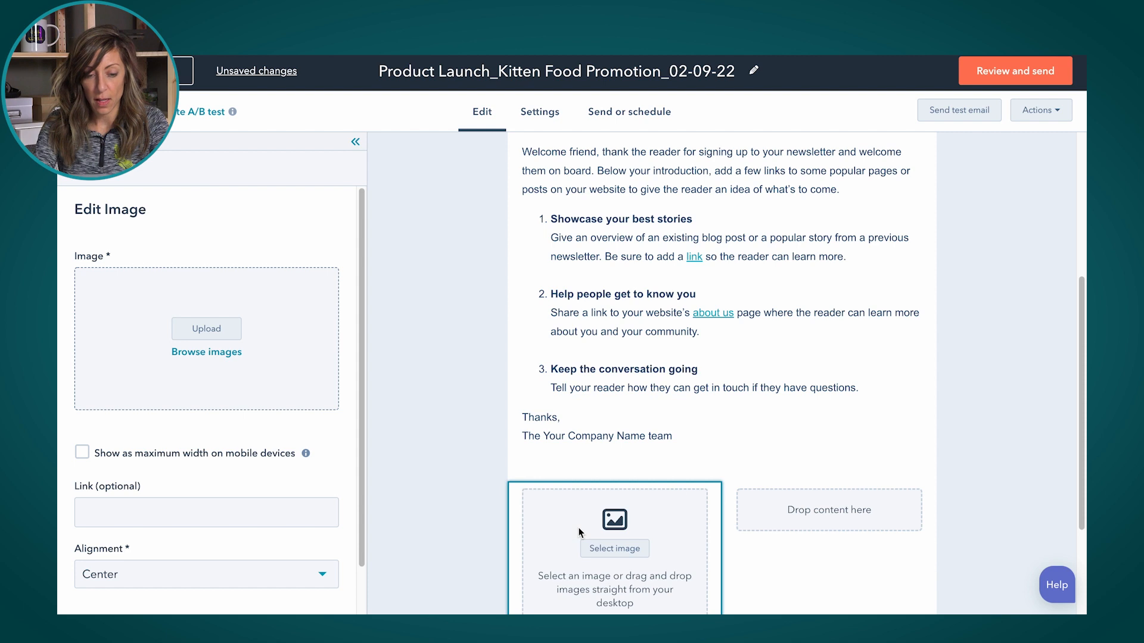
pyautogui.click(615, 548)
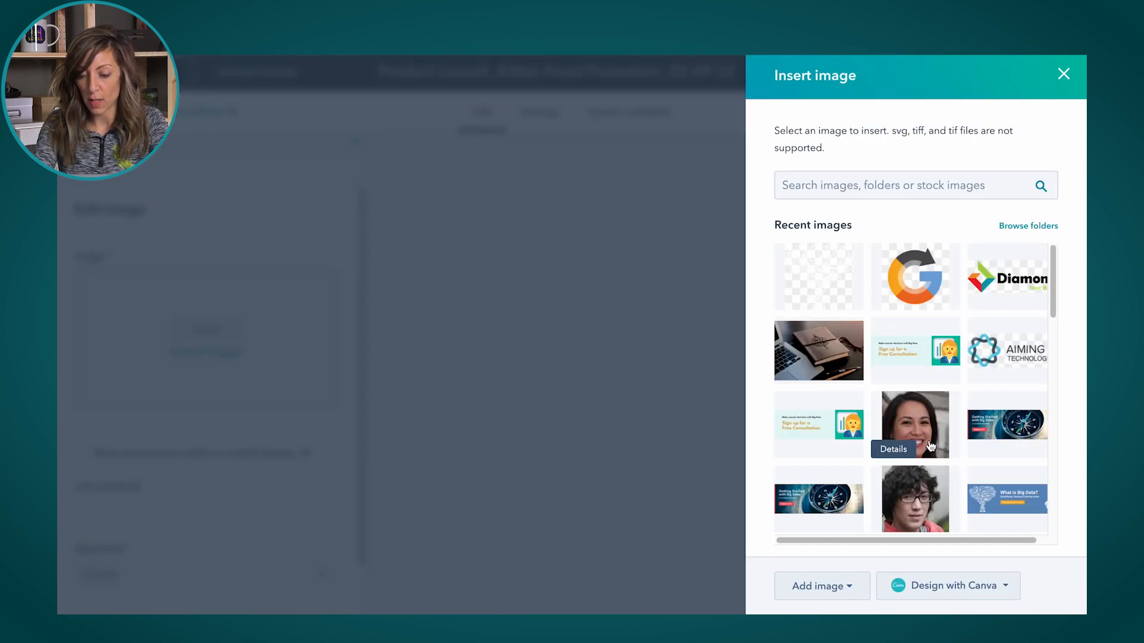
pyautogui.click(915, 424)
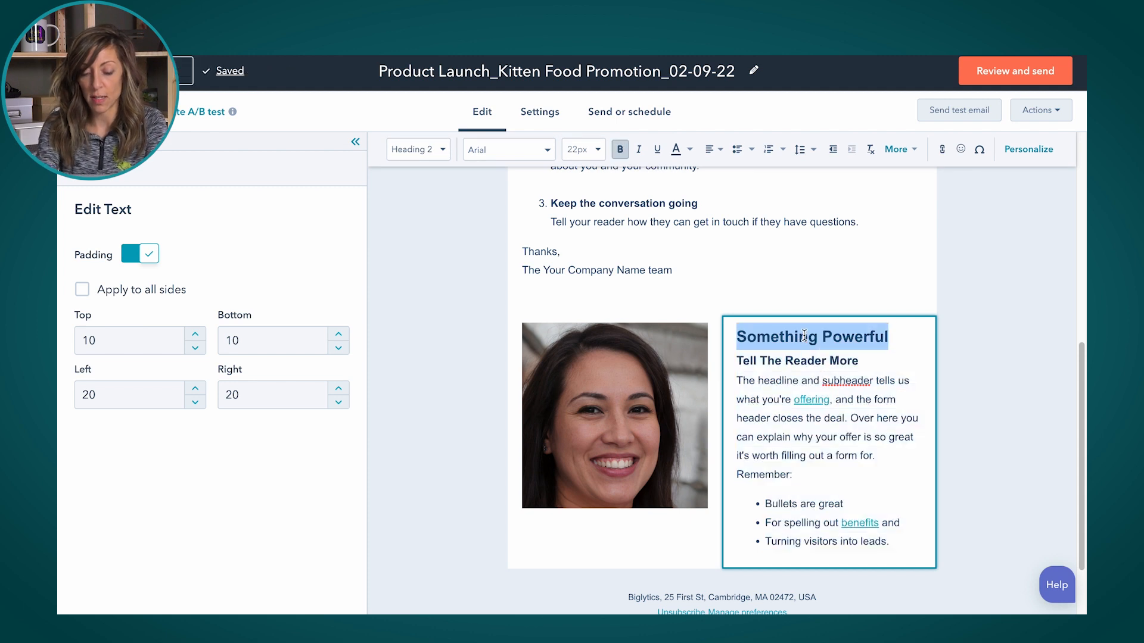
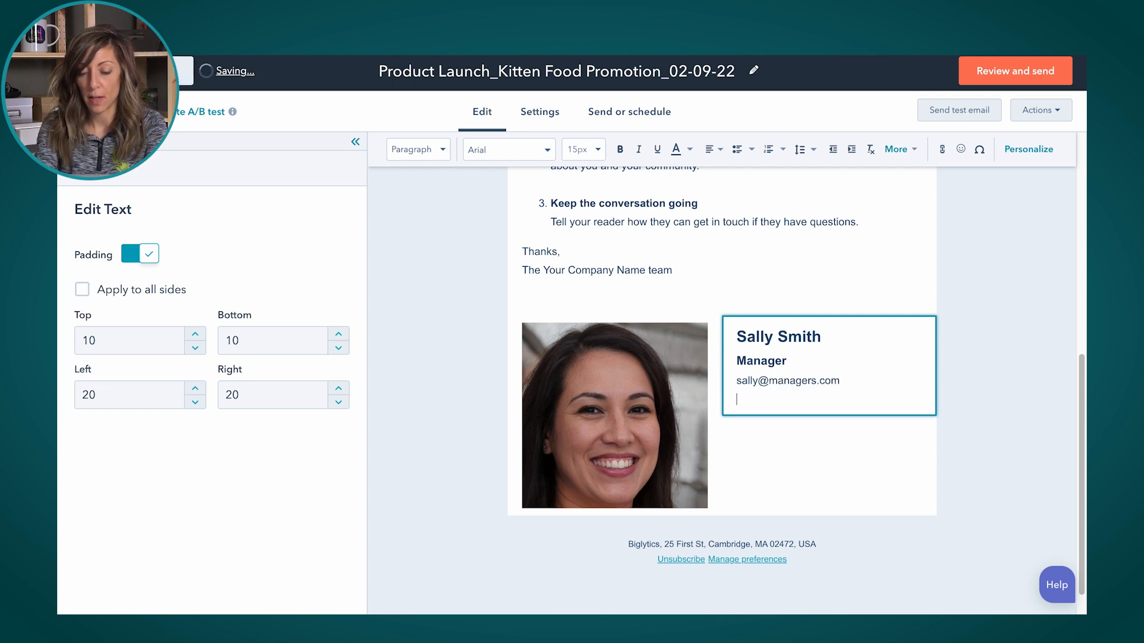
pyautogui.write('222-333-55555')
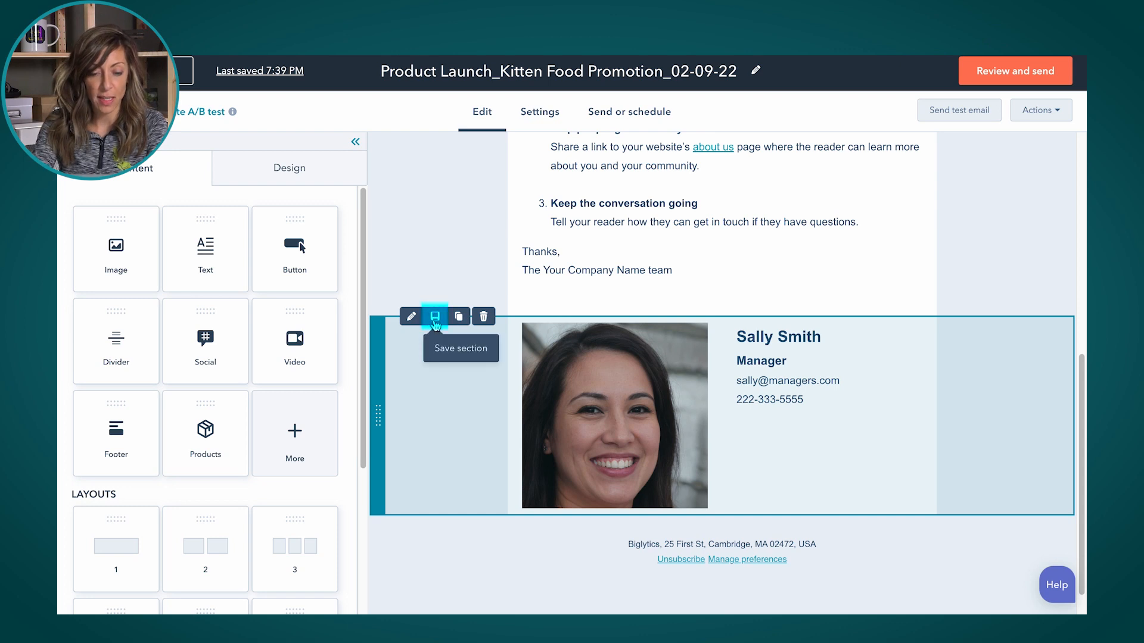
# - Save the photo-and-contact section as a reusable section named 'Sally's Signature'
pyautogui.click(435, 317)
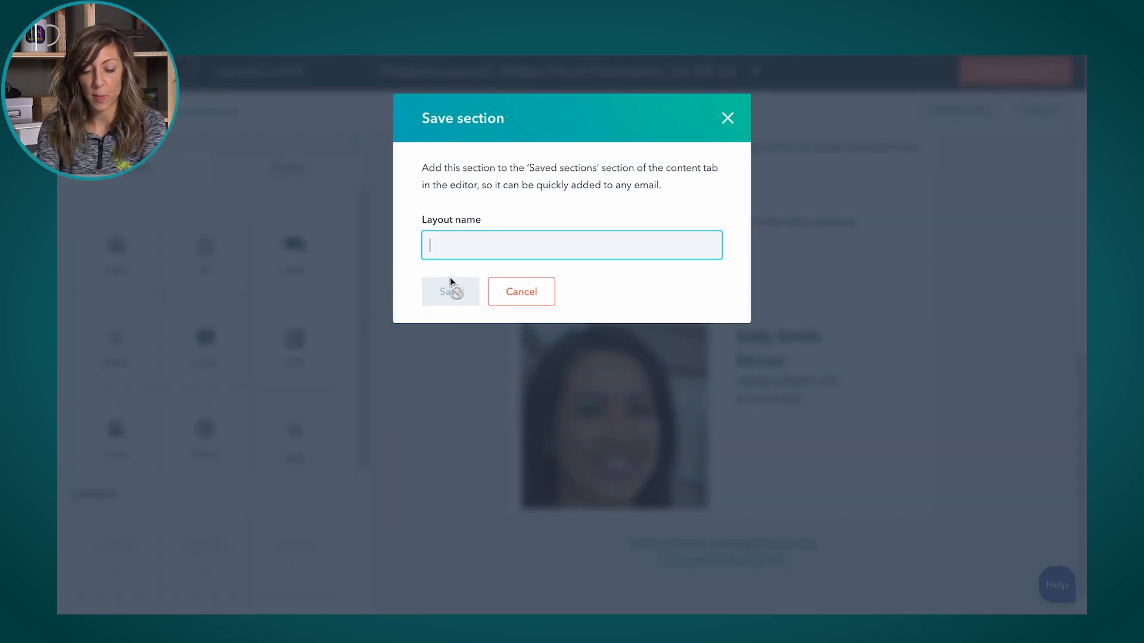
pyautogui.write("Sally's")
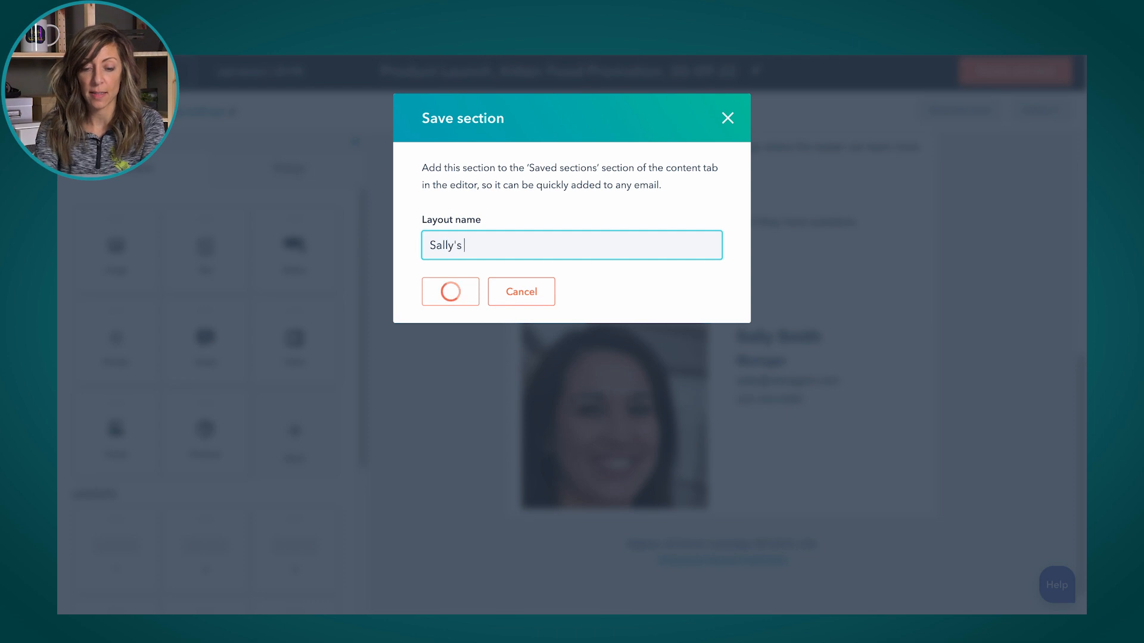
pyautogui.write('Signature')
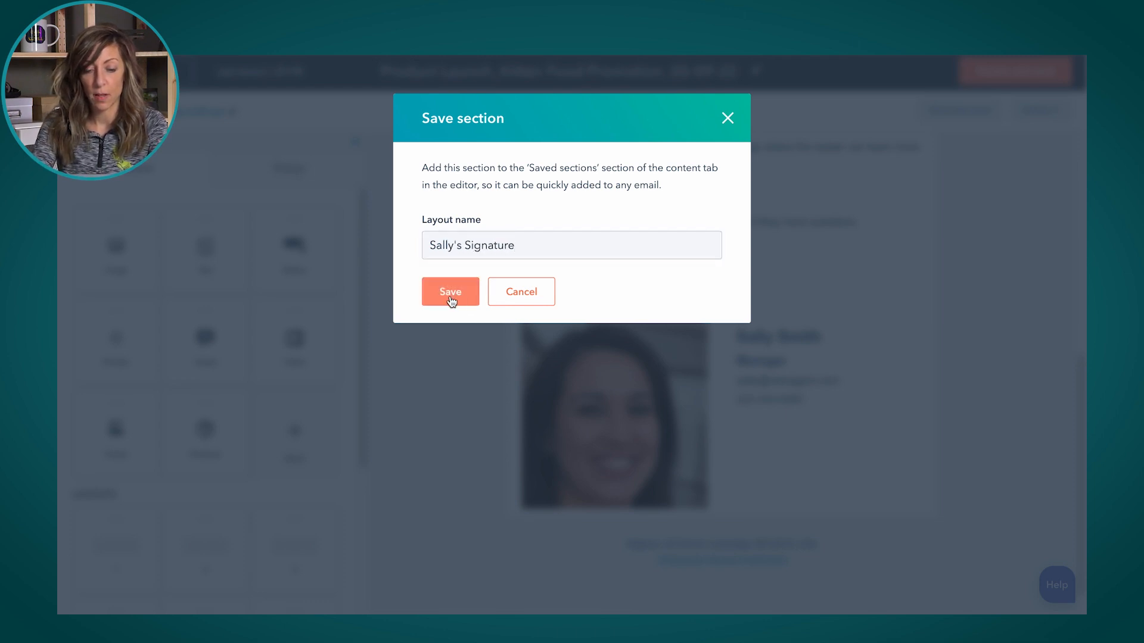
pyautogui.click(450, 291)
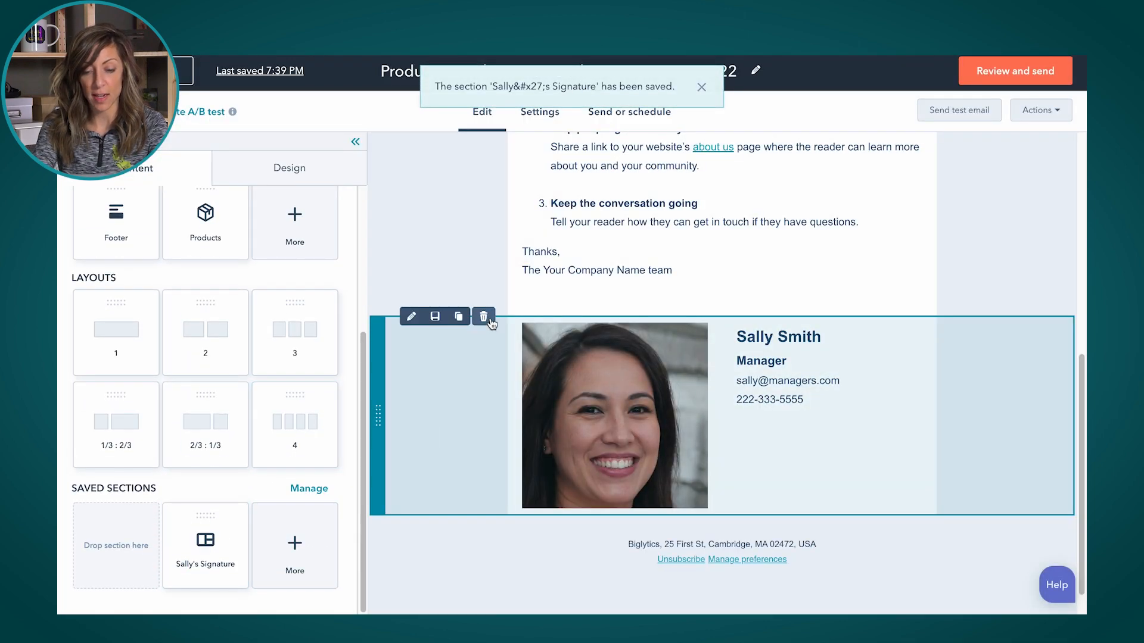
pyautogui.click(483, 317)
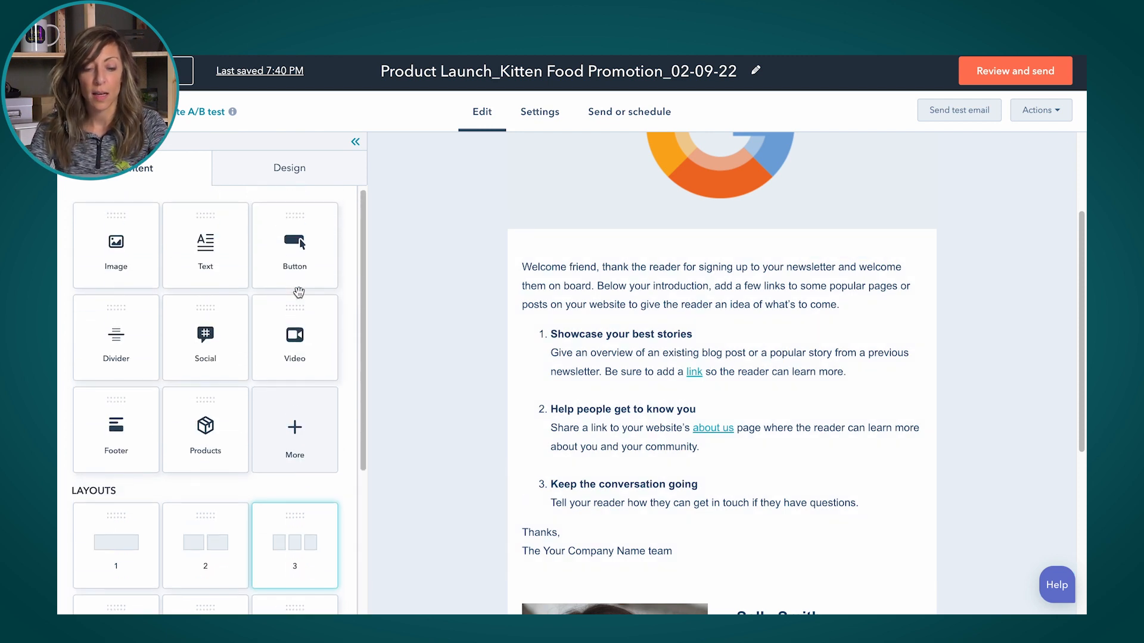
# - Add a button block below the welcome text and preview the email
pyautogui.moveTo(294, 244); pyautogui.dragTo(644, 551)
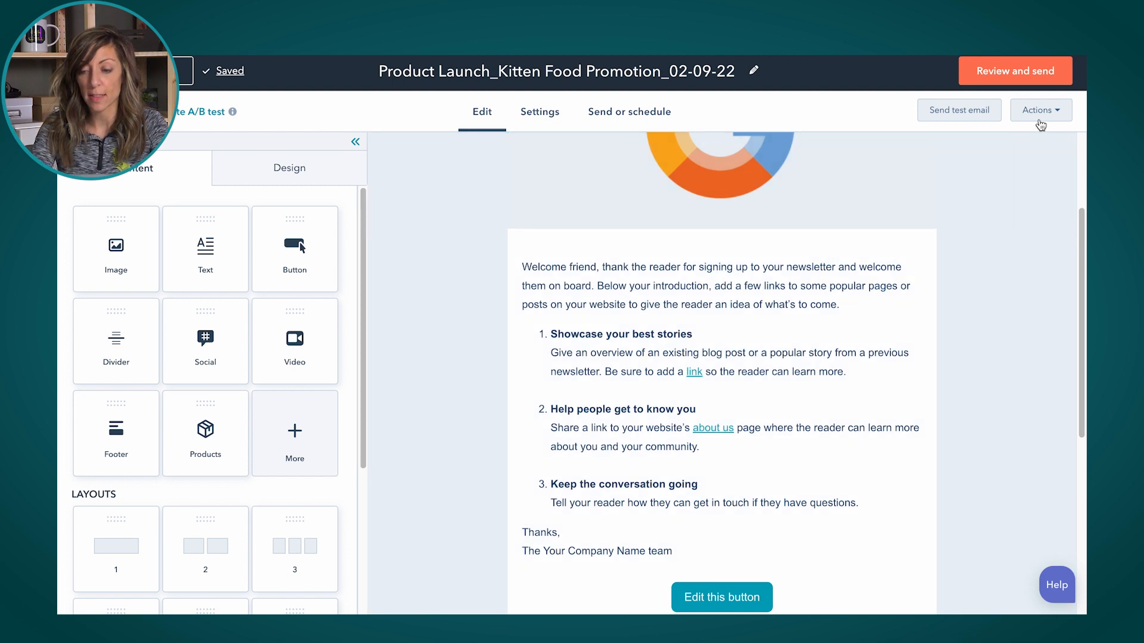
pyautogui.click(1041, 110)
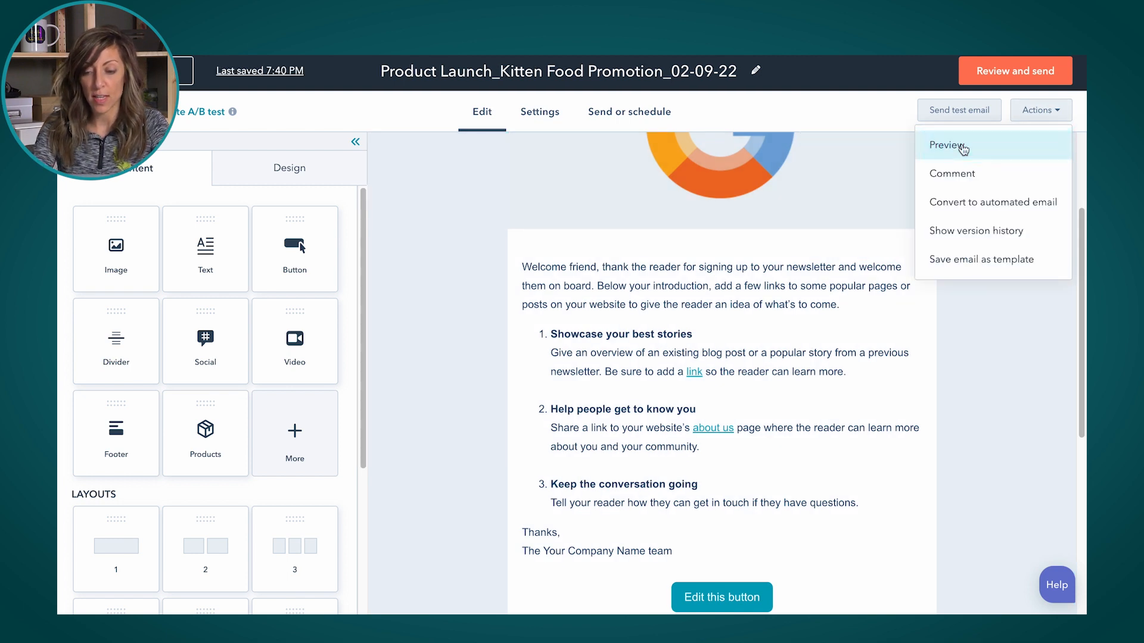
pyautogui.click(946, 144)
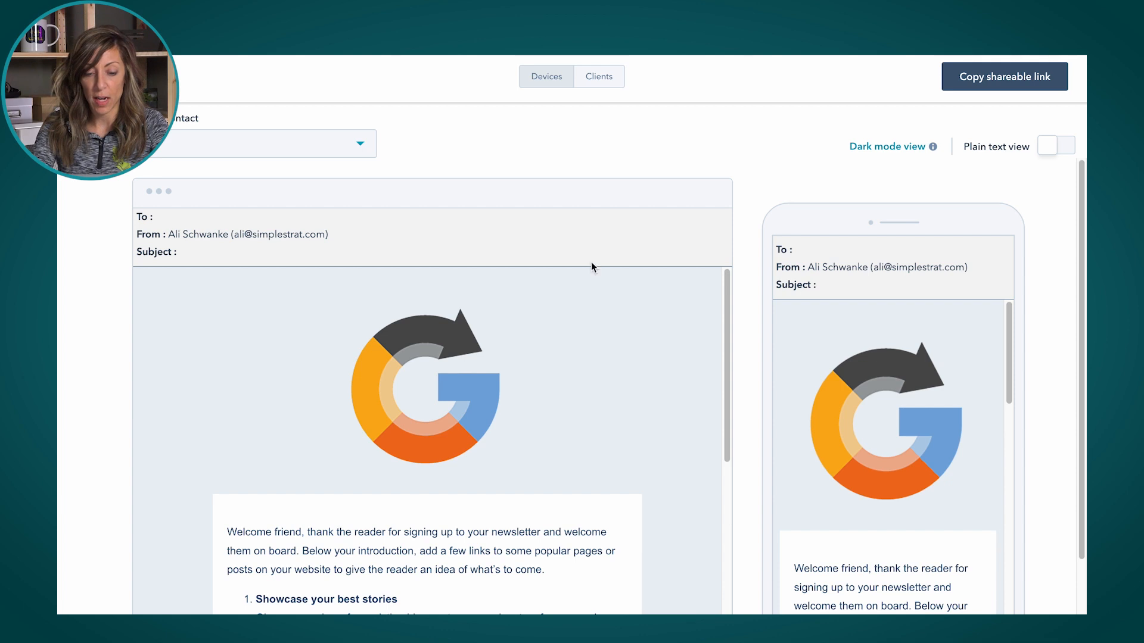
pyautogui.scroll(-3)
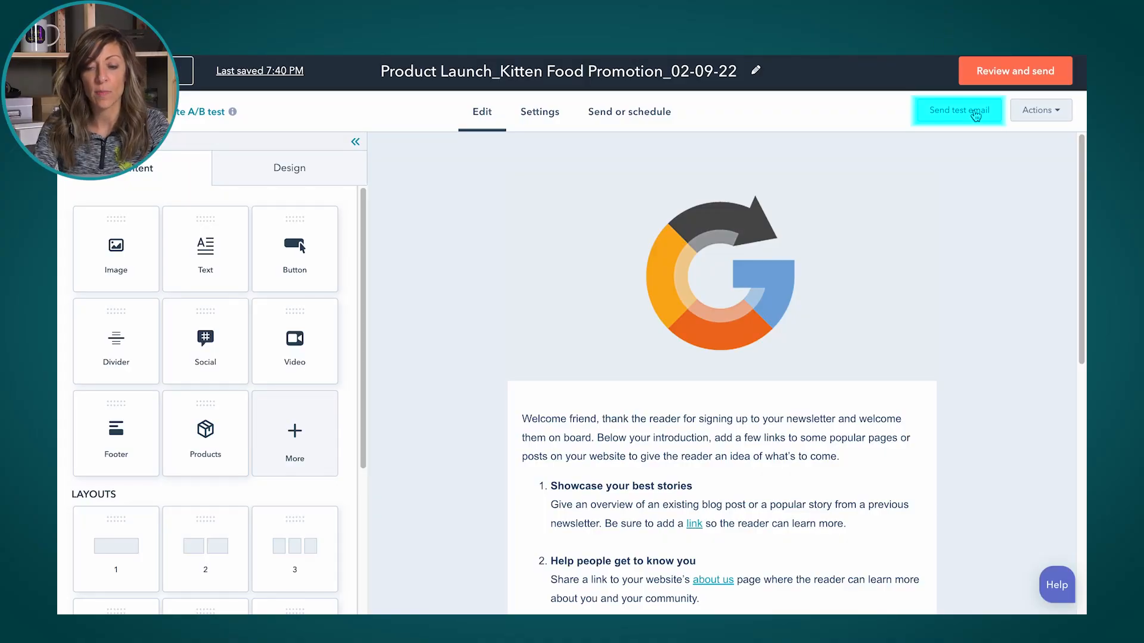
# - Go to the email's sender, subject line and preview text settings
pyautogui.click(539, 112)
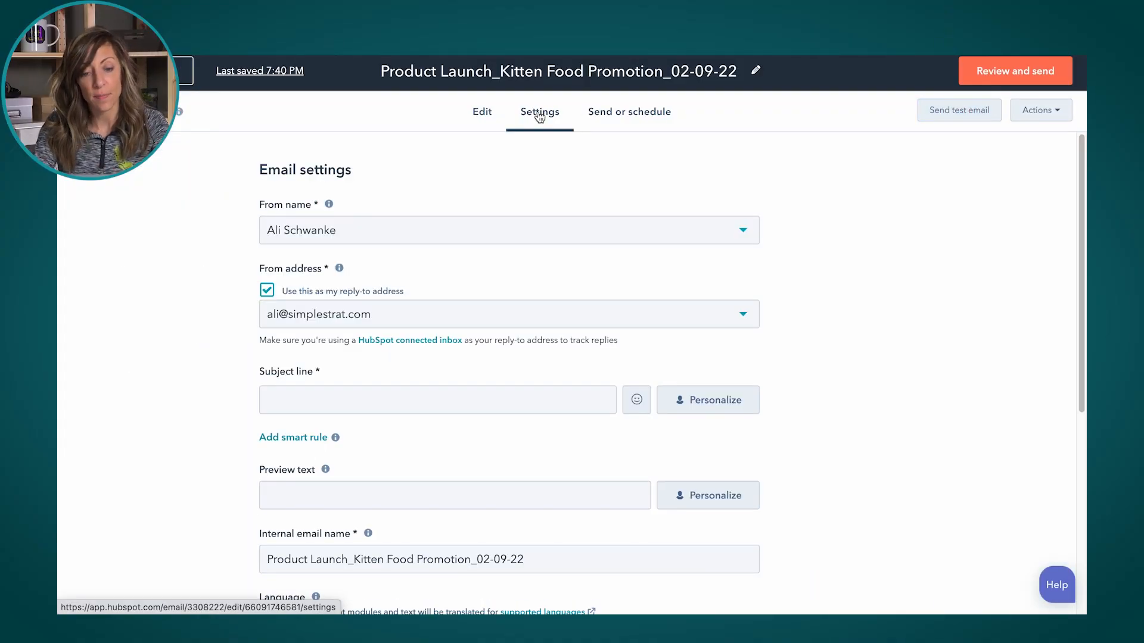
pyautogui.moveTo(441, 202)
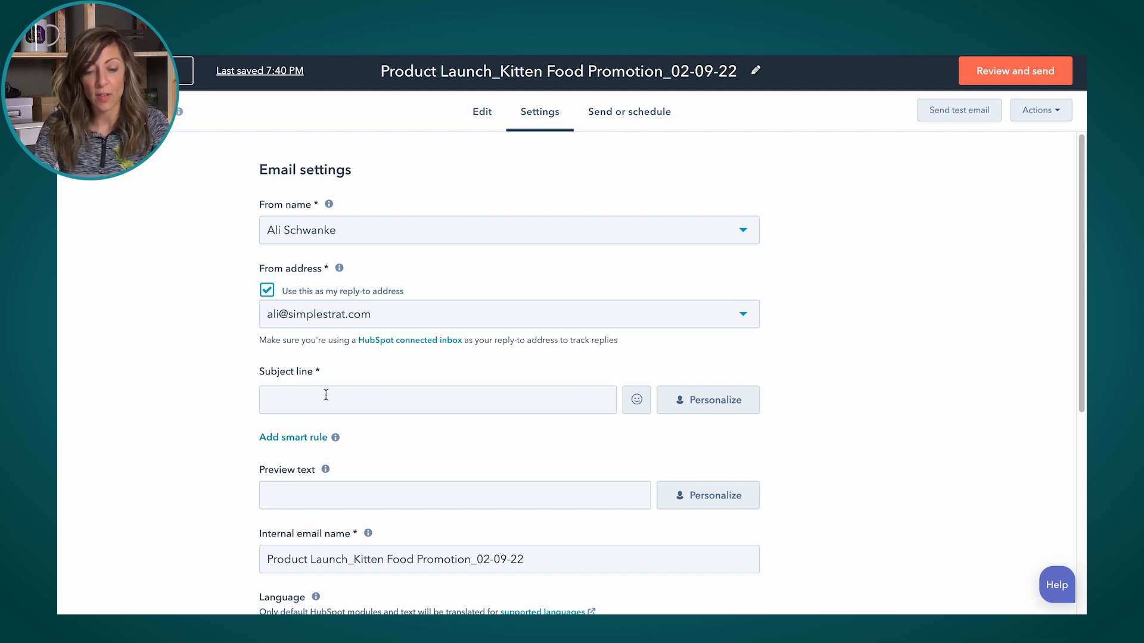
pyautogui.moveTo(419, 375)
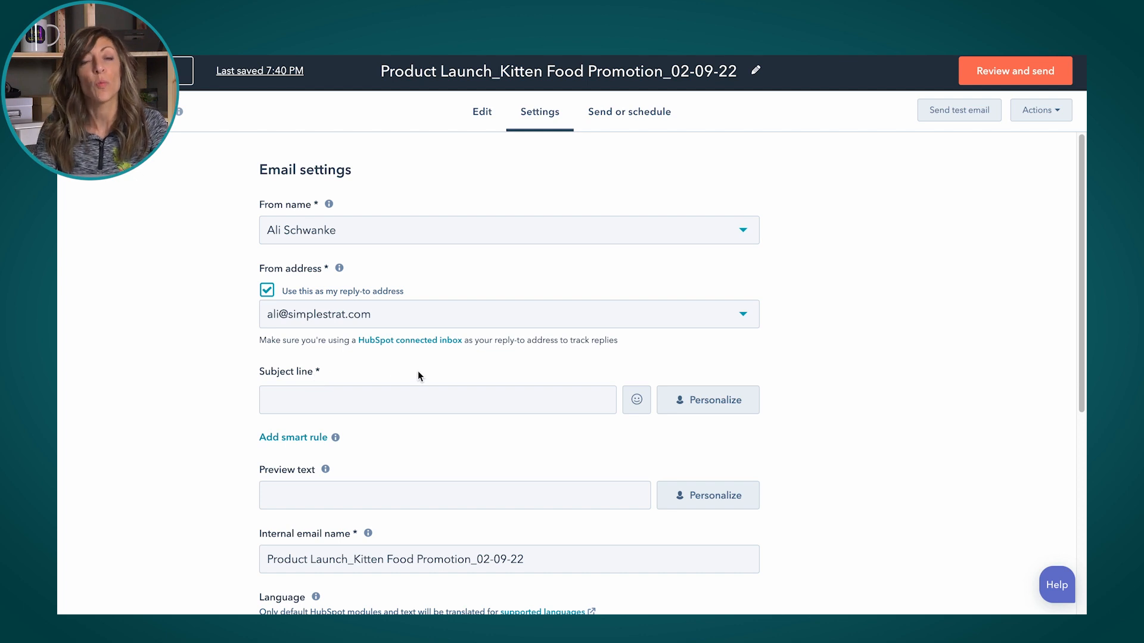
pyautogui.moveTo(339, 200)
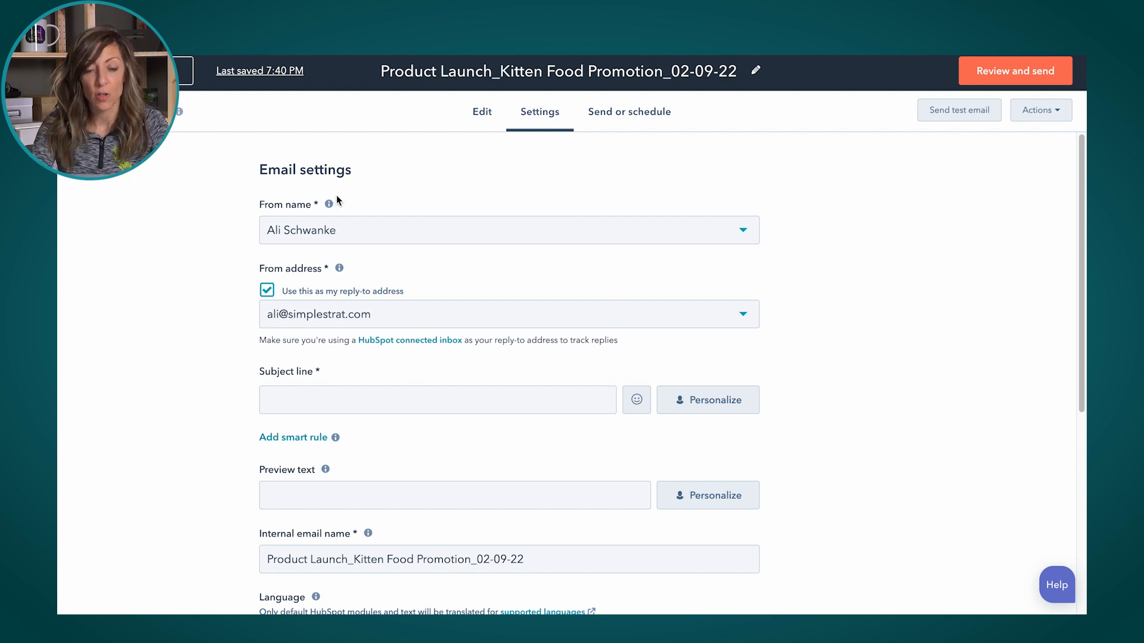
pyautogui.moveTo(322, 205)
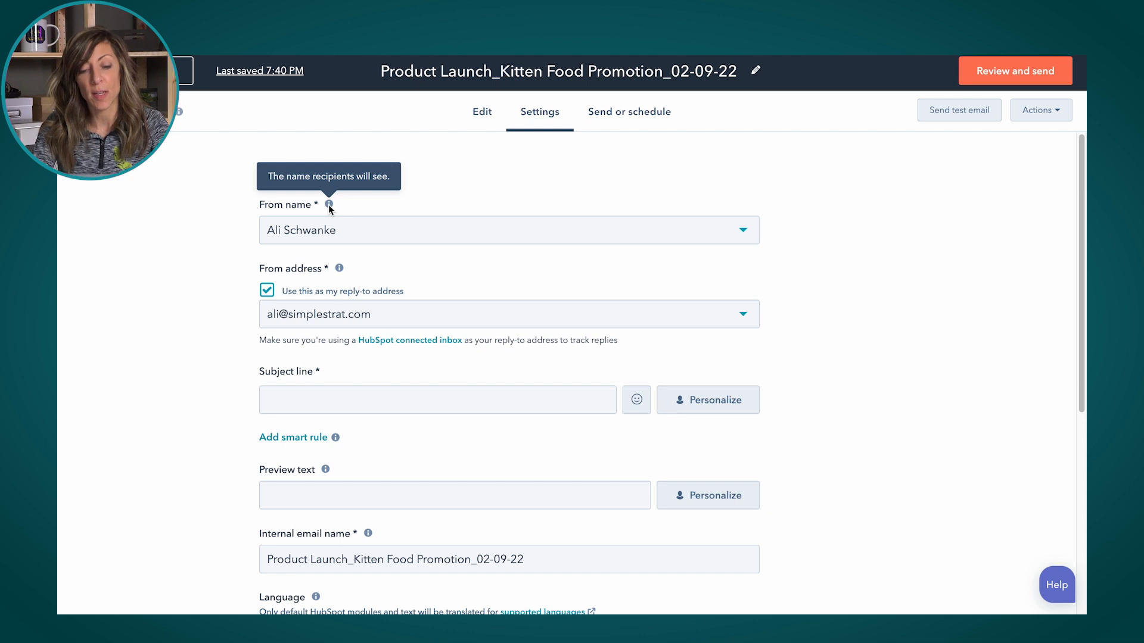
pyautogui.moveTo(340, 270)
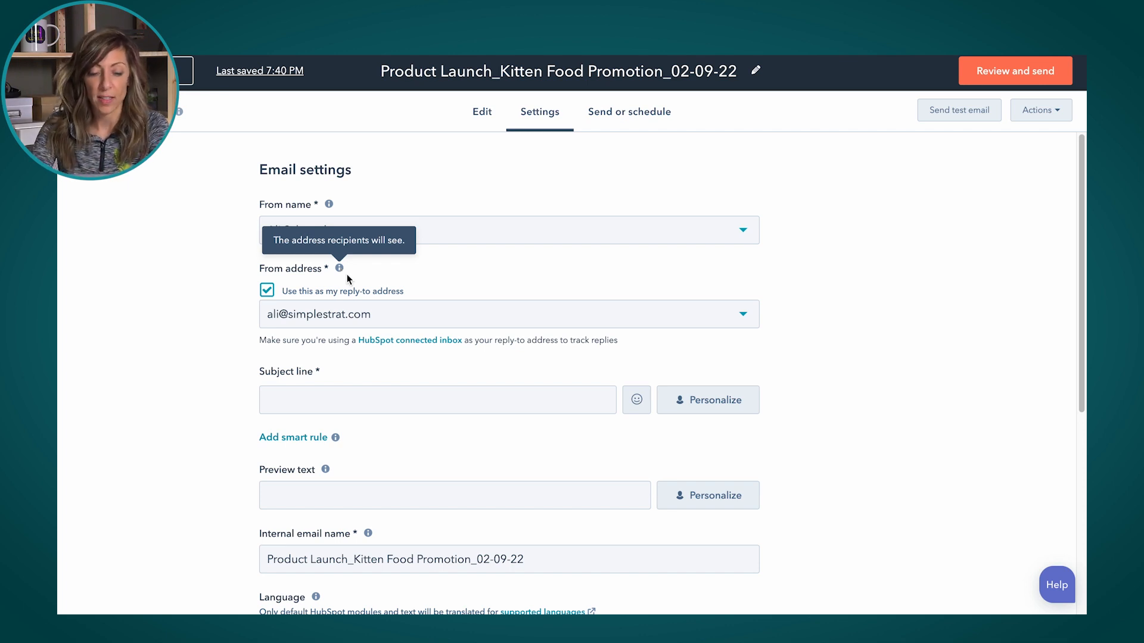
pyautogui.scroll(-3)
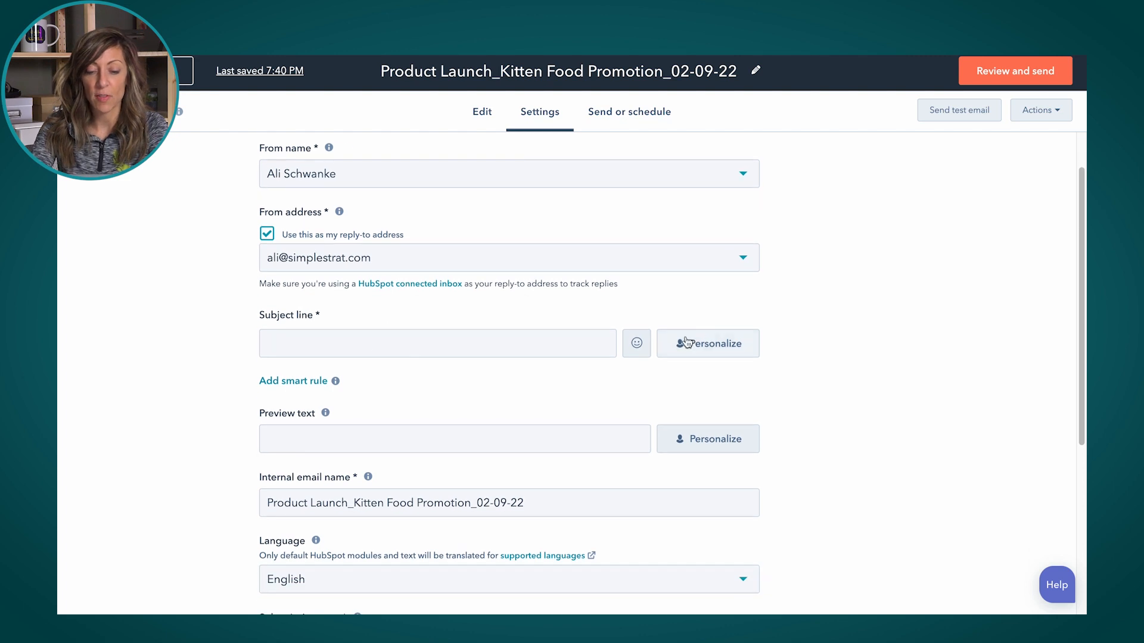
# - Write the subject 'Hi [First name], here's your email!' with the token defaulting to 'there'
pyautogui.write('Hi')
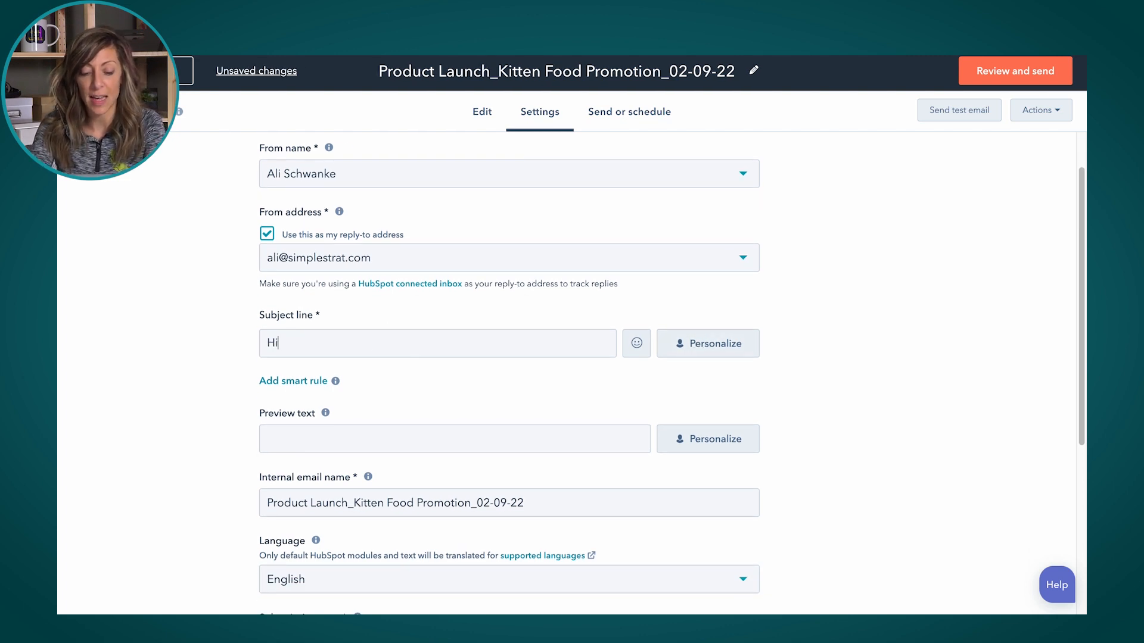
pyautogui.click(707, 343)
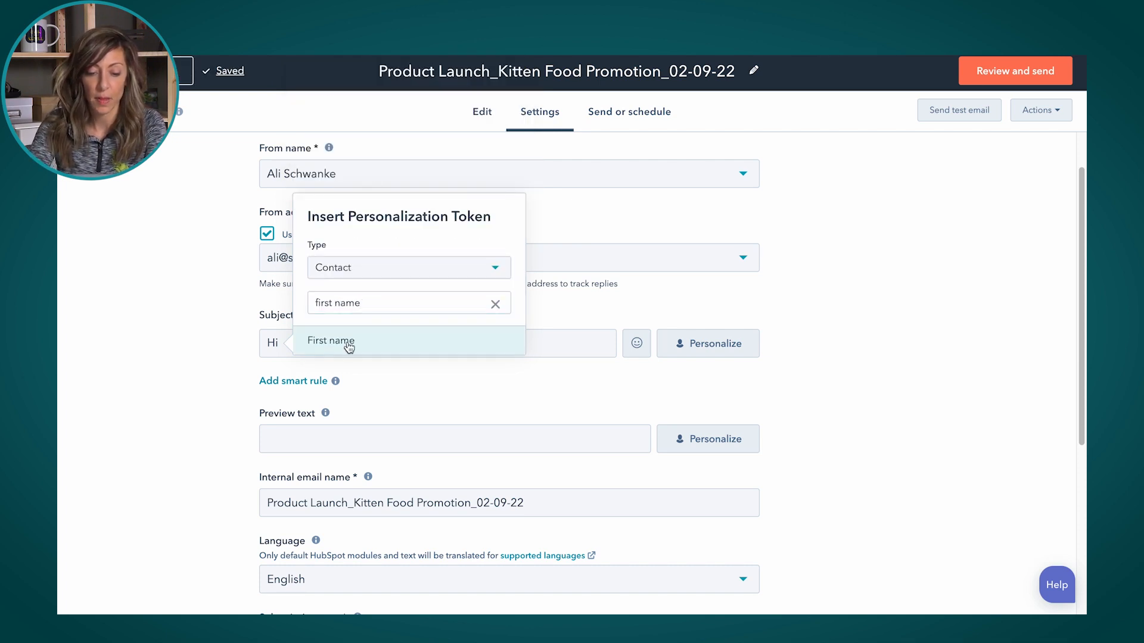
pyautogui.click(331, 341)
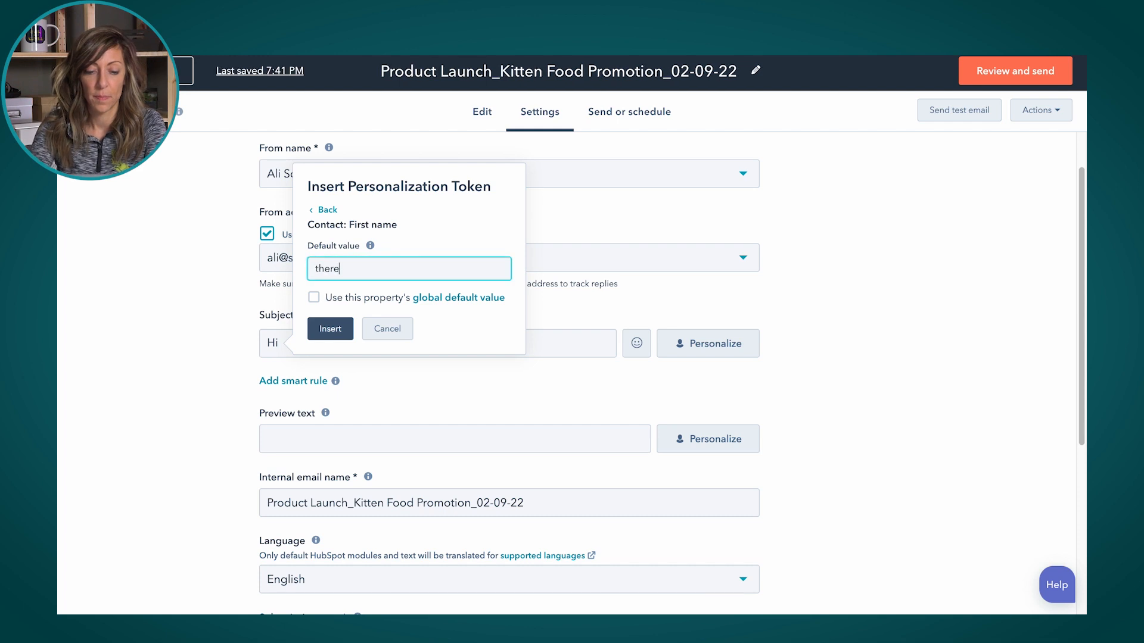
pyautogui.click(329, 329)
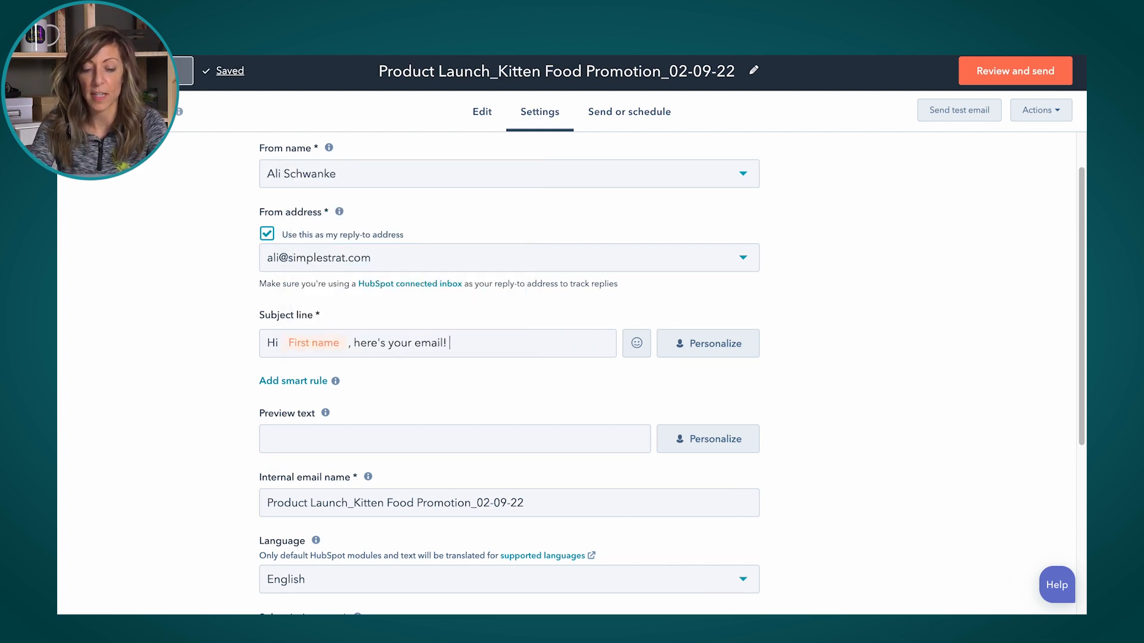
pyautogui.scroll(-3)
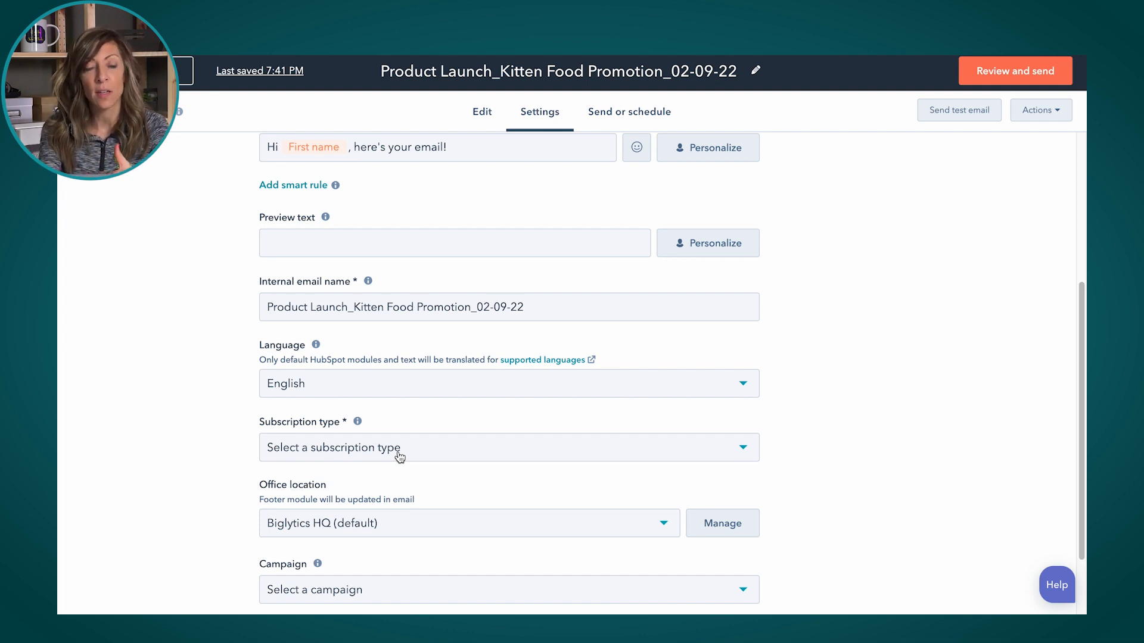
# - Review the remaining settings and move to the Send or schedule step
pyautogui.scroll(-3)
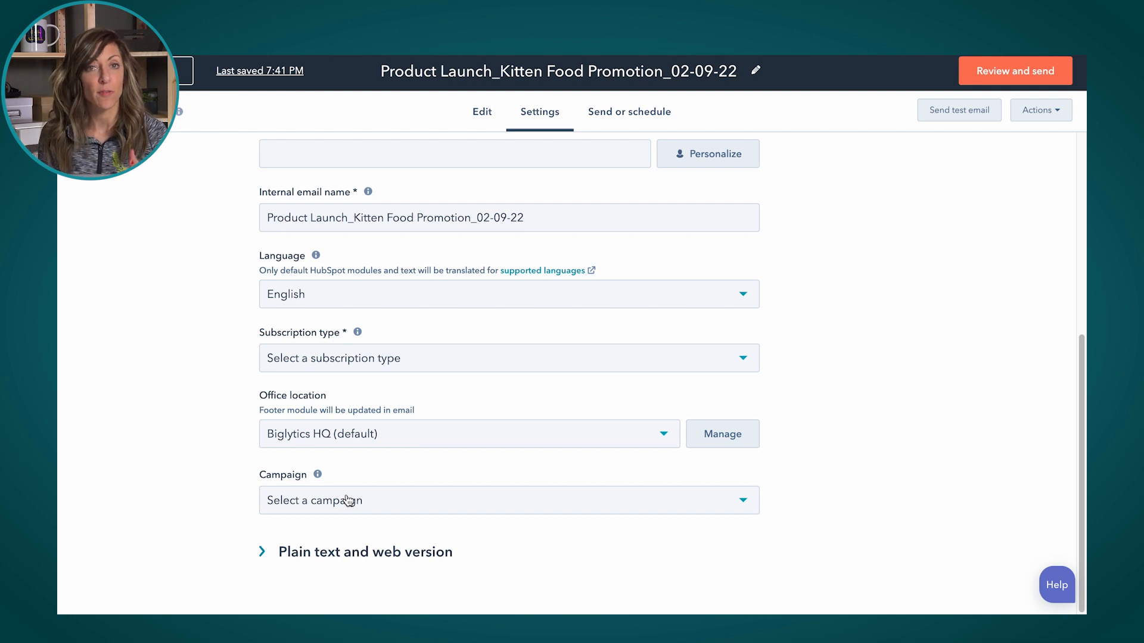
pyautogui.moveTo(638, 102)
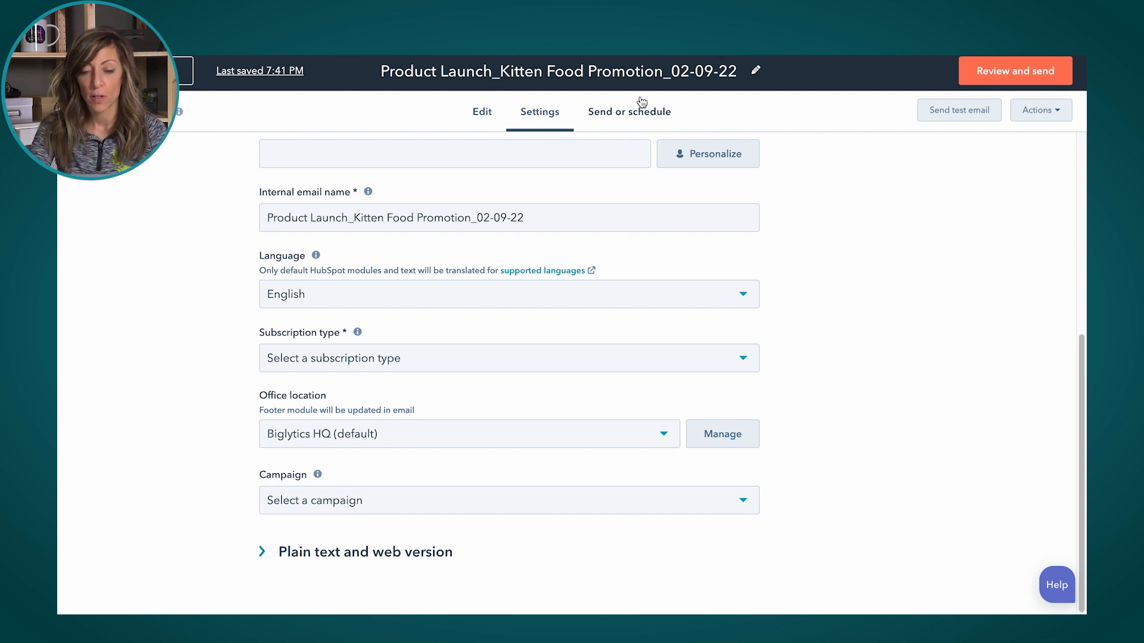
pyautogui.click(629, 112)
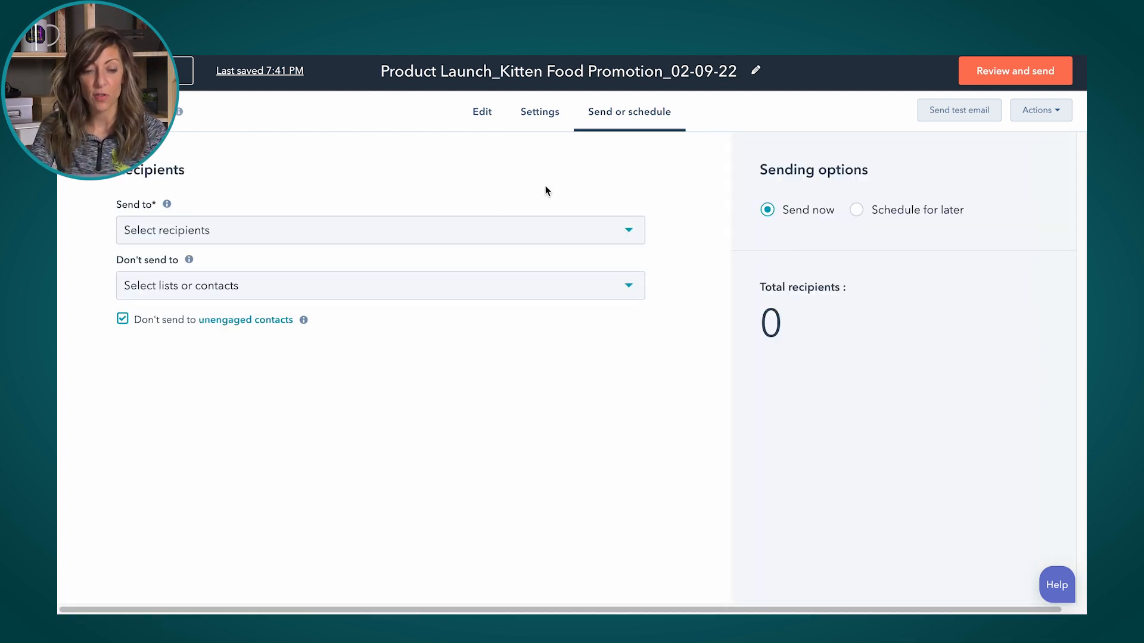
pyautogui.moveTo(261, 122)
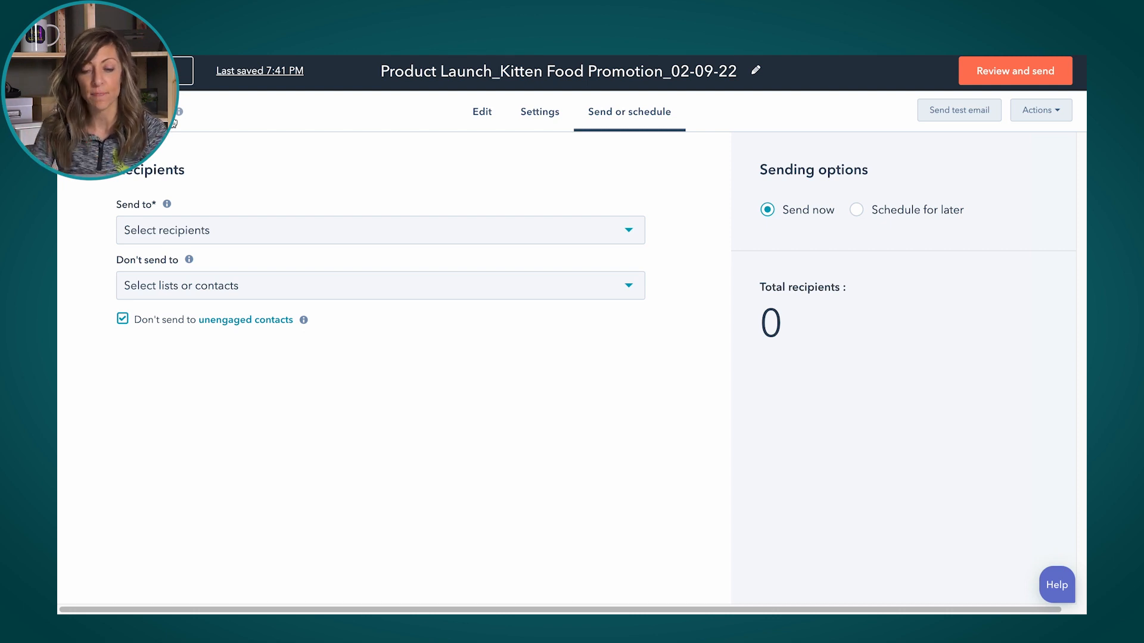
pyautogui.moveTo(912, 215)
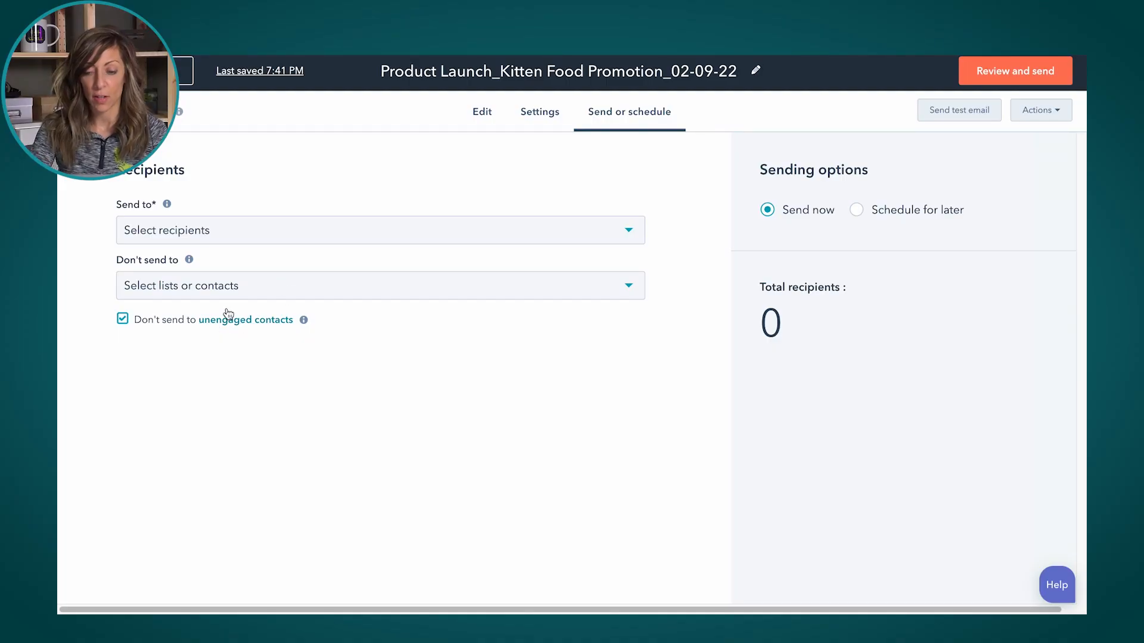
pyautogui.moveTo(841, 128)
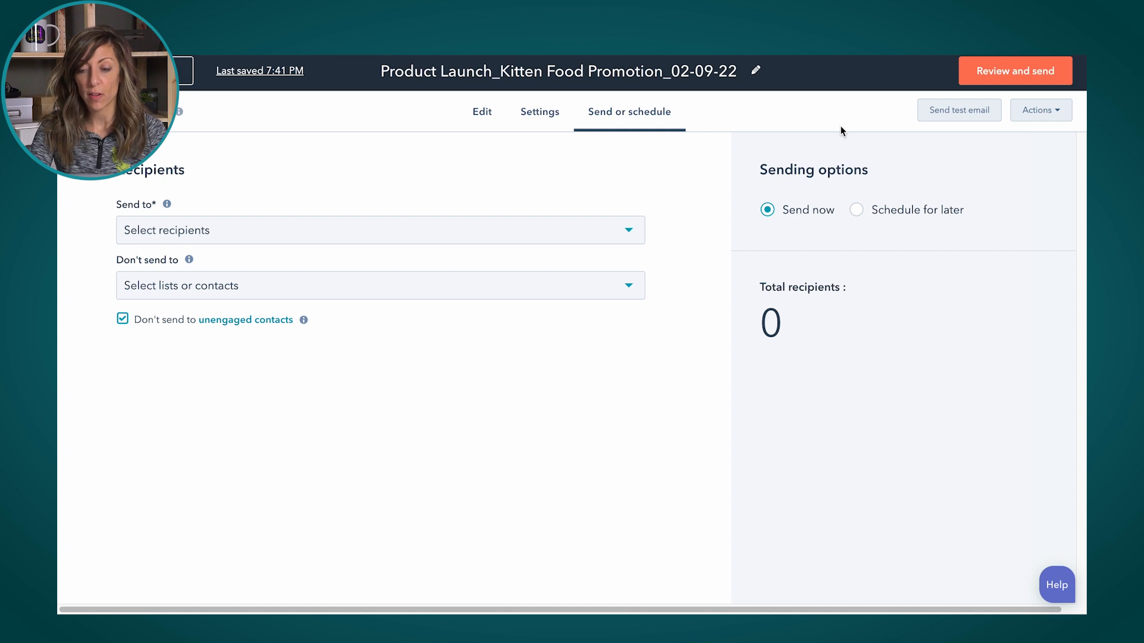
pyautogui.moveTo(200, 247)
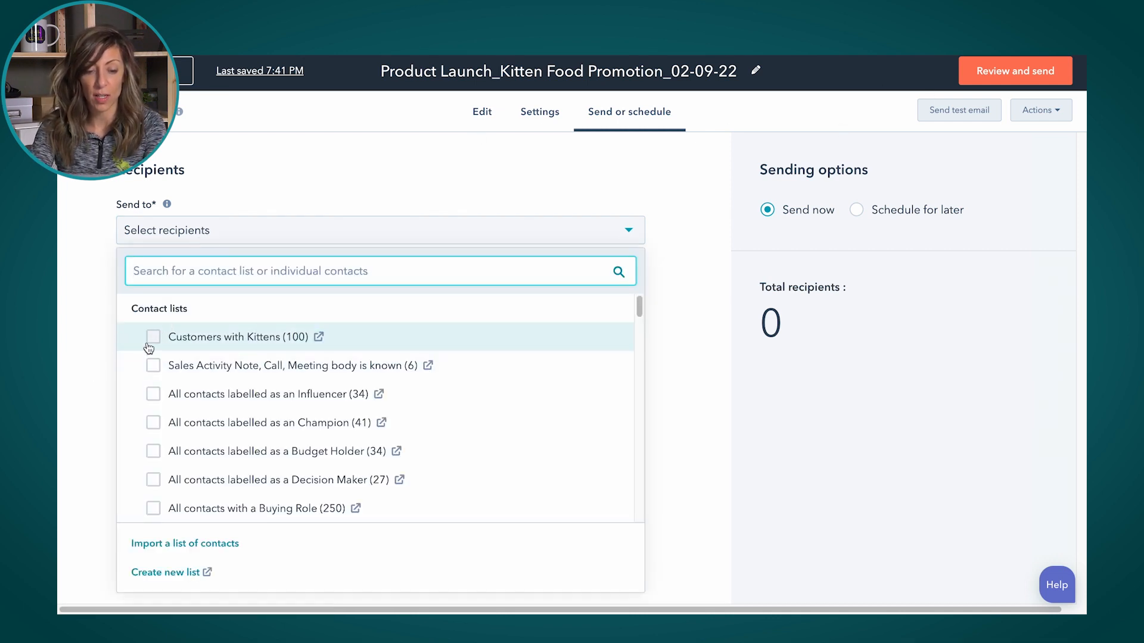
# - Address the email to the Customers with Kittens list (100 contacts) and return to the Email dashboard
pyautogui.click(152, 336)
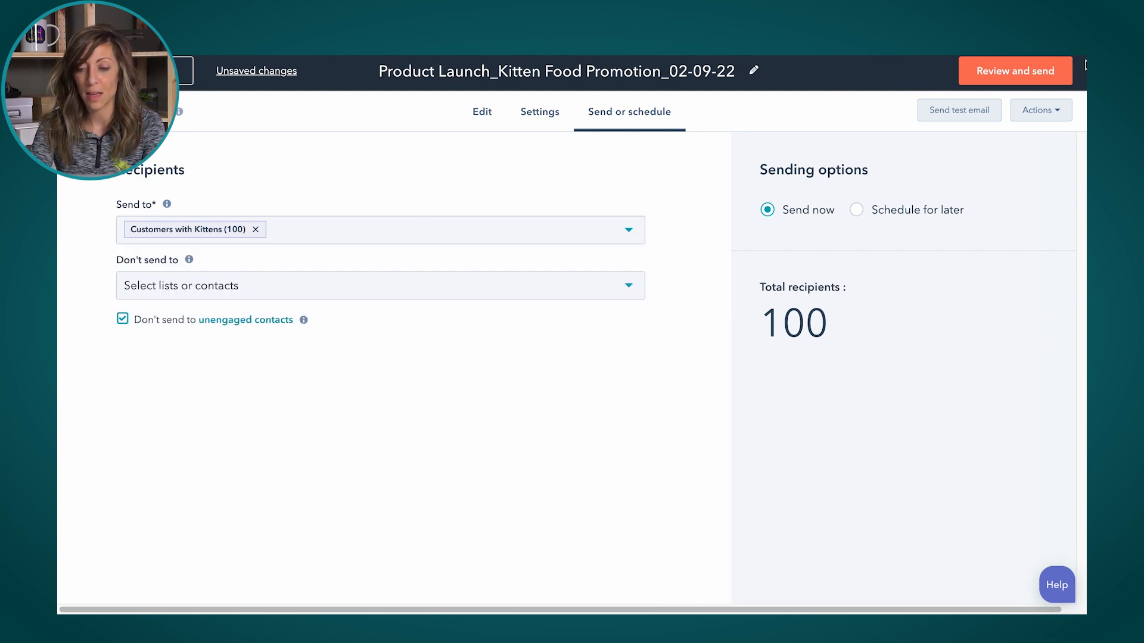
pyautogui.click(1015, 71)
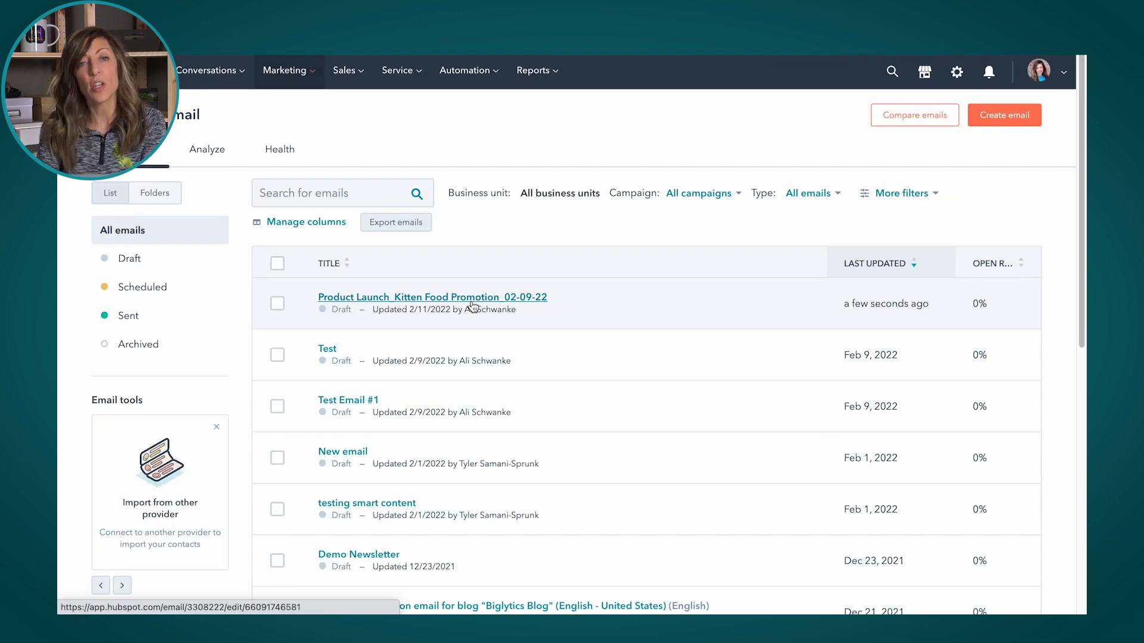
pyautogui.moveTo(457, 441)
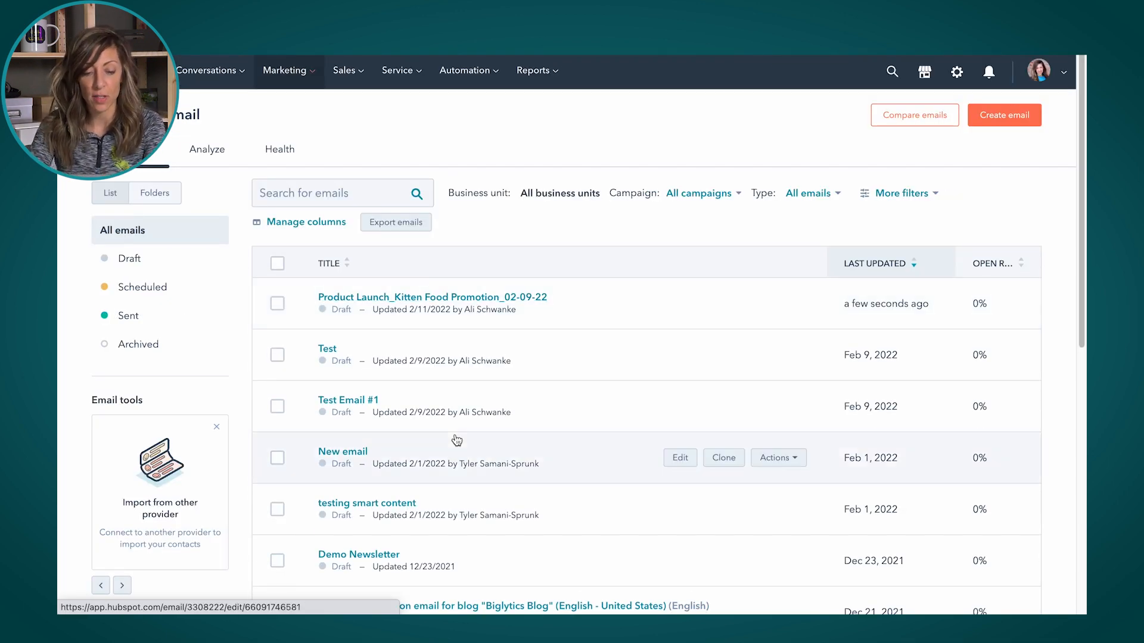
# - Locate Demo Follow-up Sample in the email list and open its performance report
pyautogui.scroll(-3)
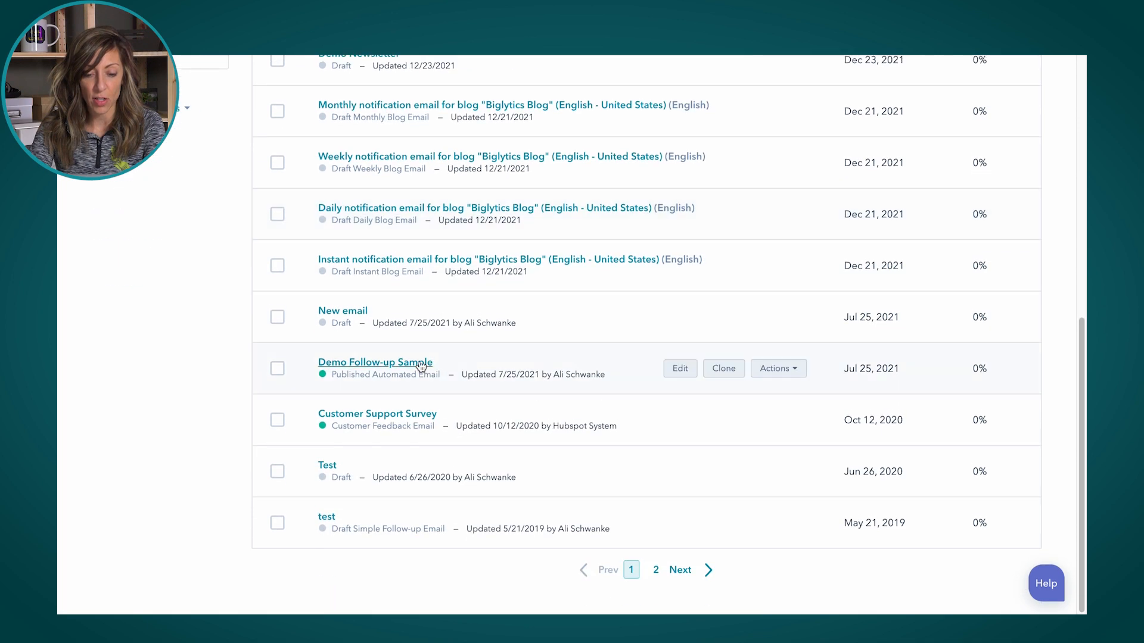
pyautogui.click(374, 362)
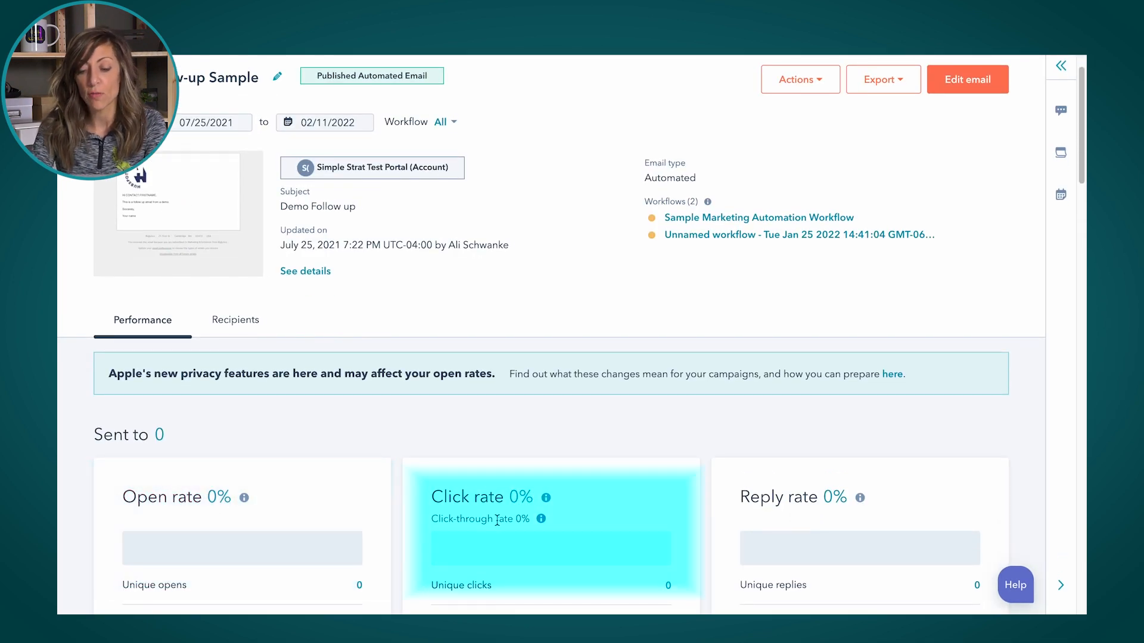
pyautogui.moveTo(795, 483)
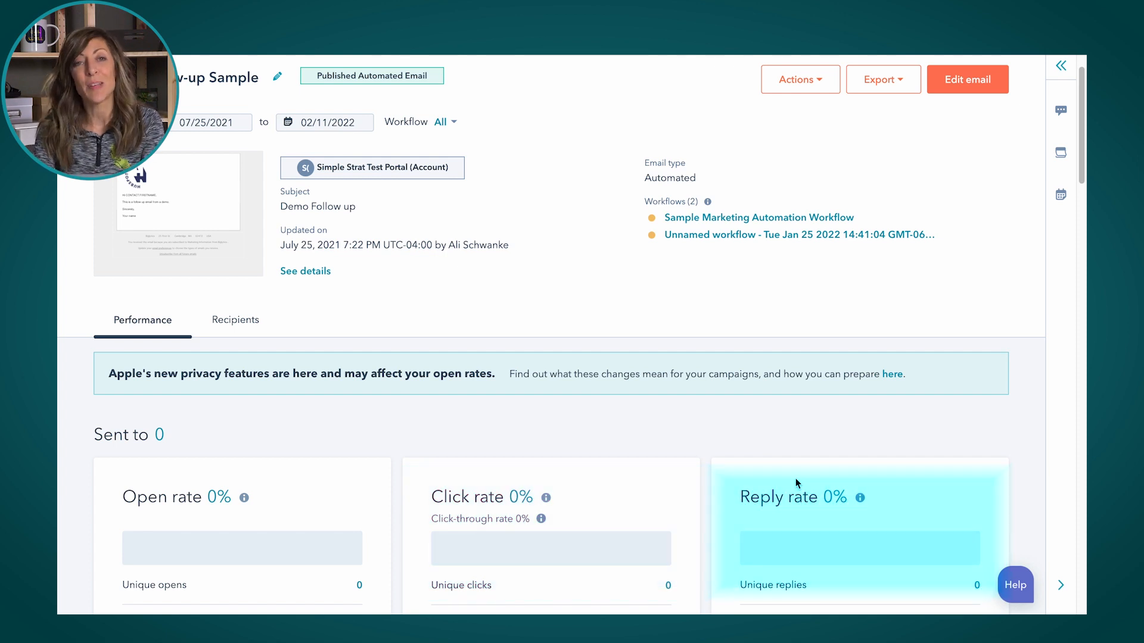
pyautogui.moveTo(796, 482)
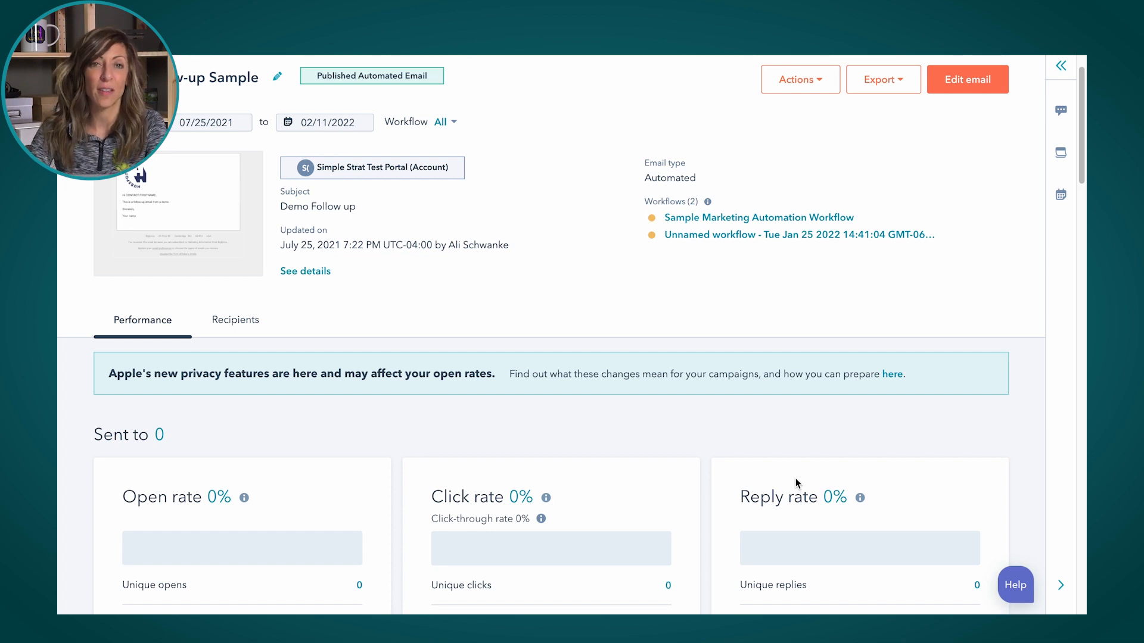
pyautogui.scroll(-3)
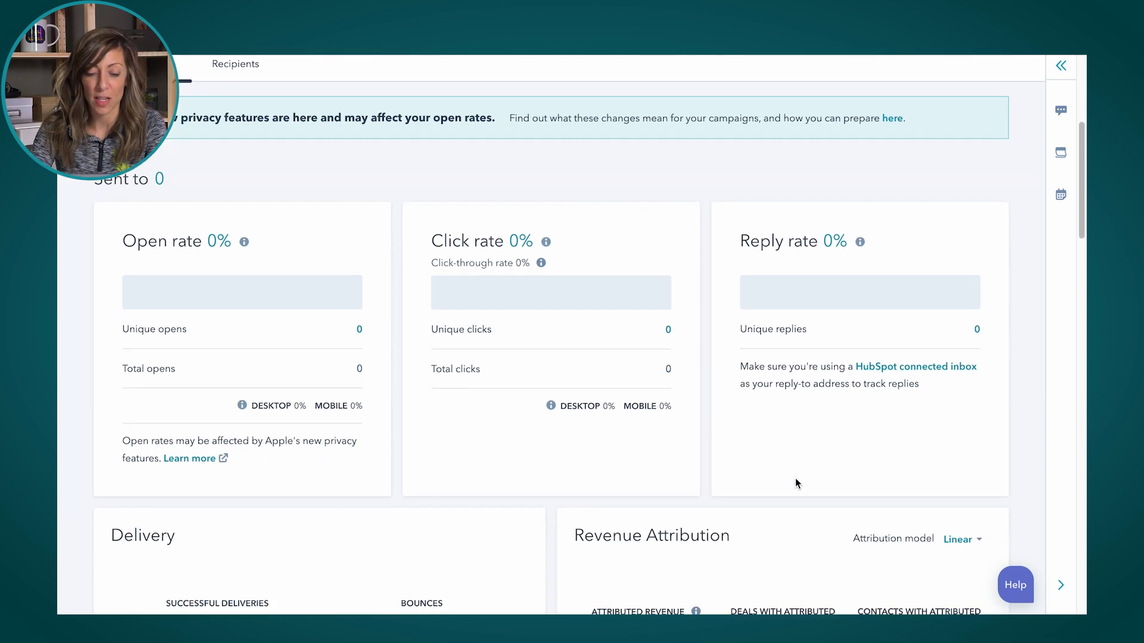
pyautogui.scroll(-3)
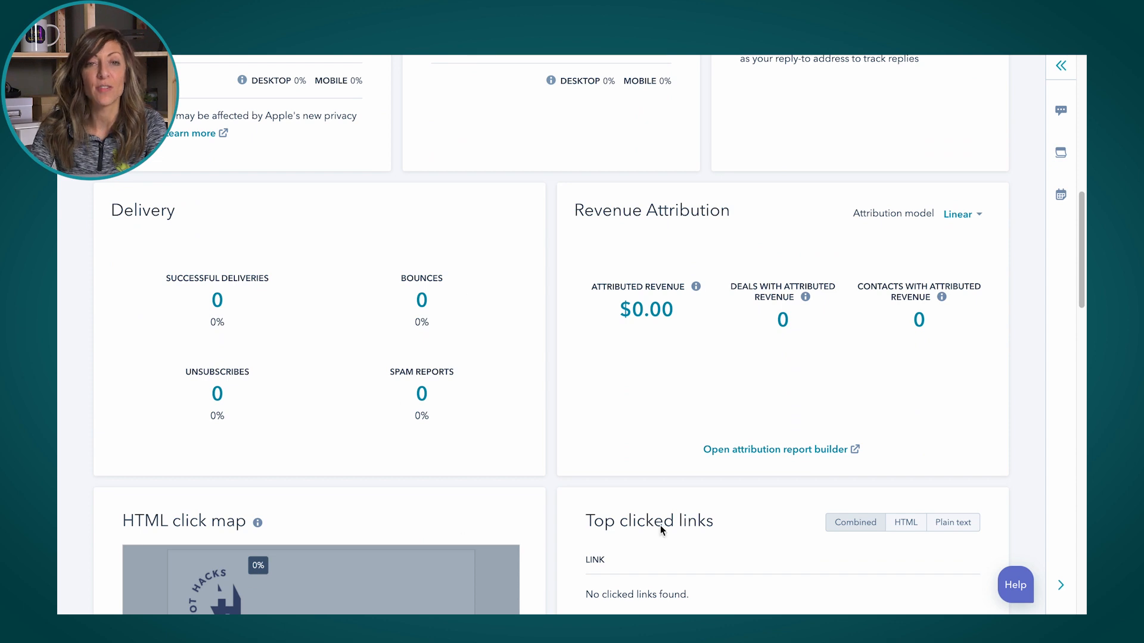
pyautogui.moveTo(493, 313)
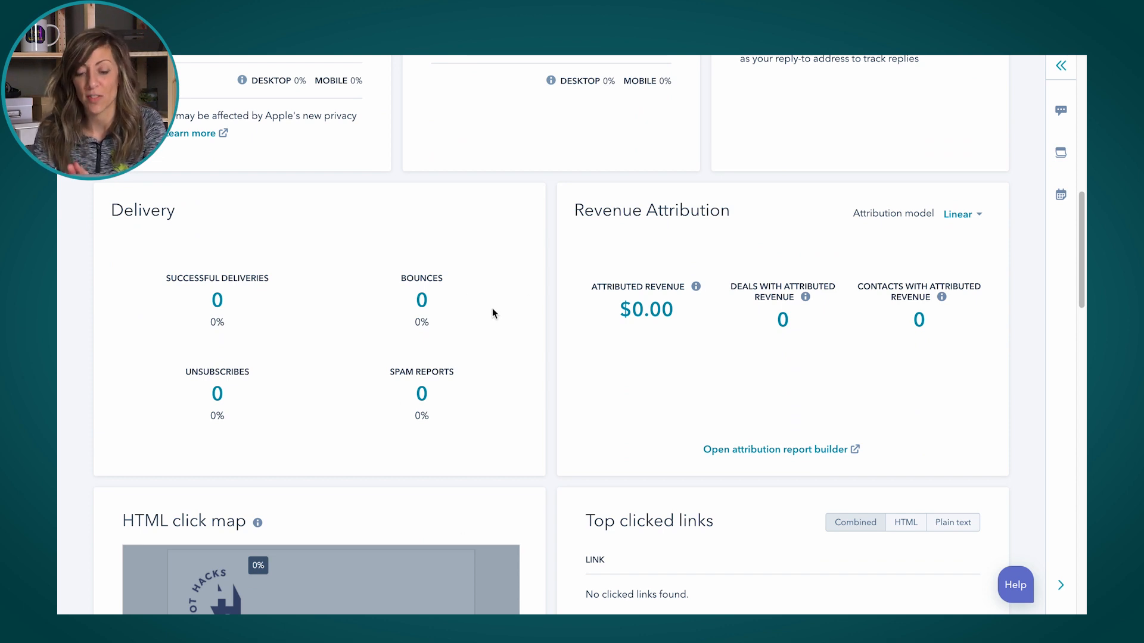
pyautogui.scroll(-3)
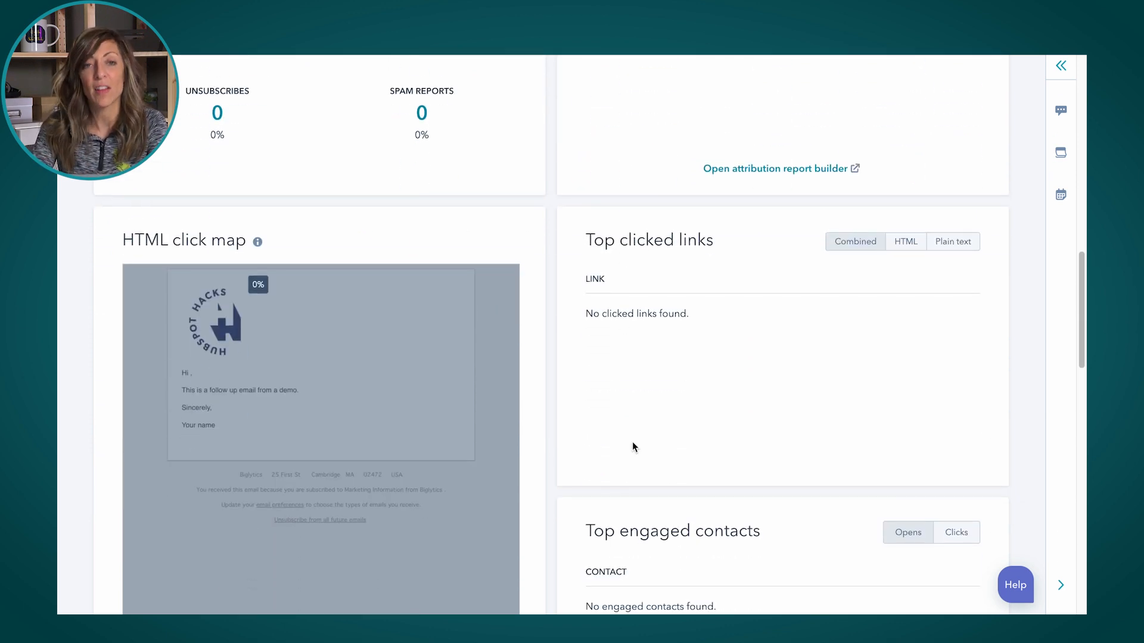